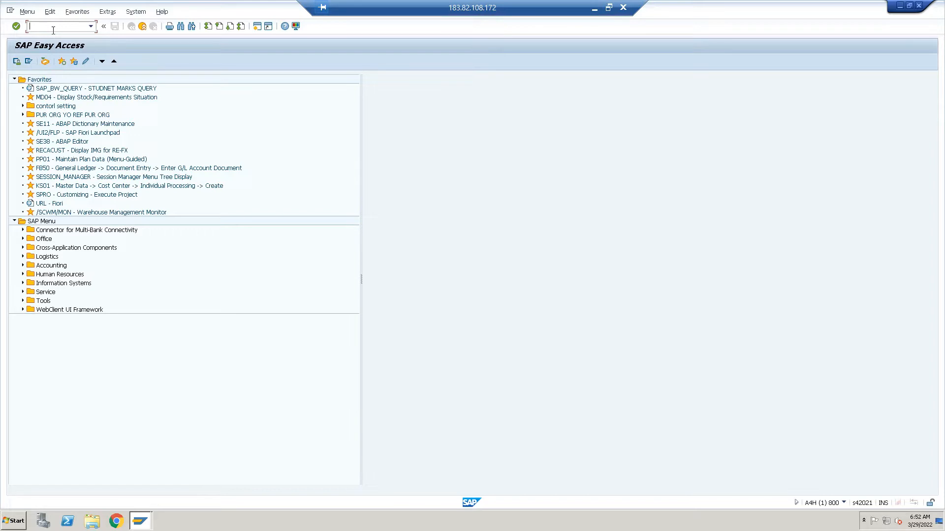
Display requisition 10000092 in ME53N, review its release levels, and show header texts.
text(me)
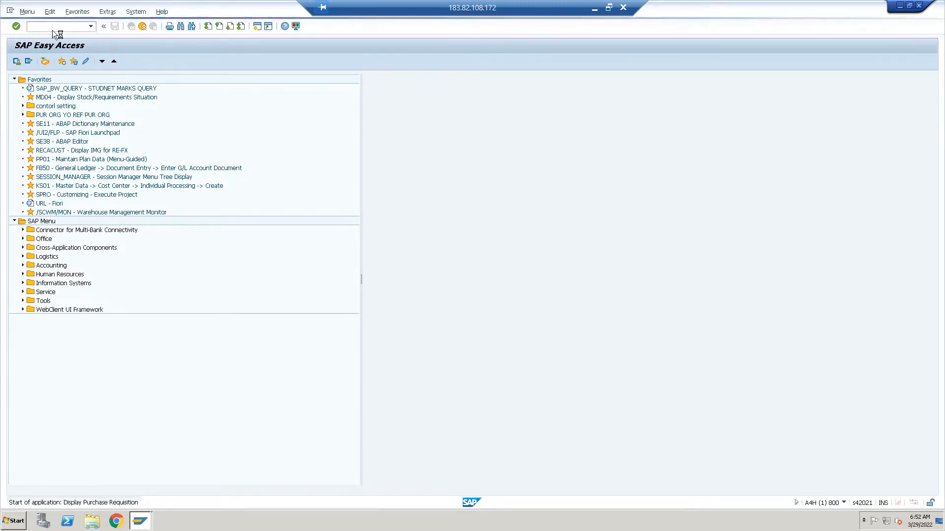
mouse_move(140, 91)
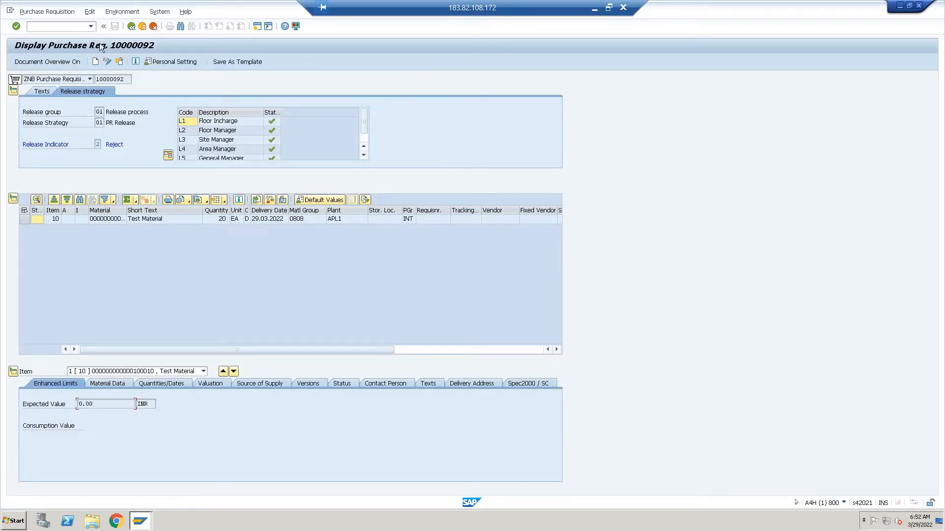
click(118, 61)
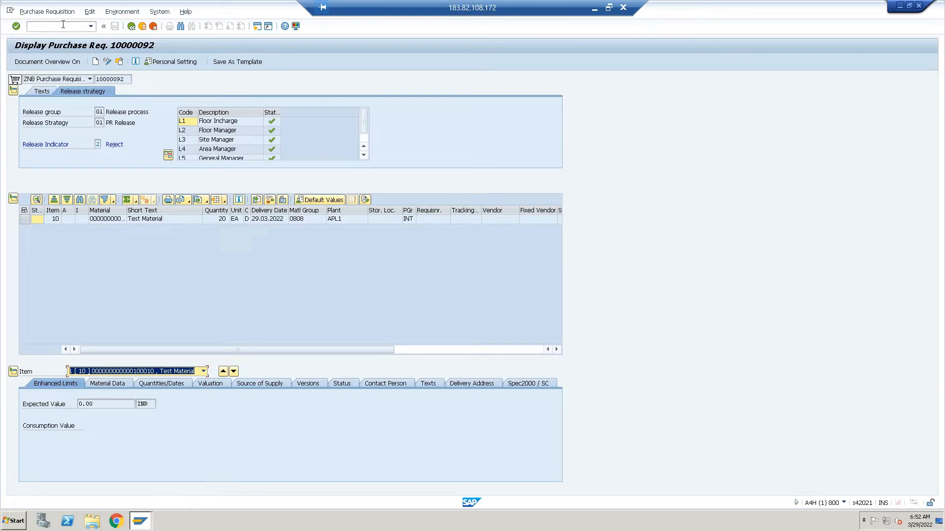
mouse_move(271, 121)
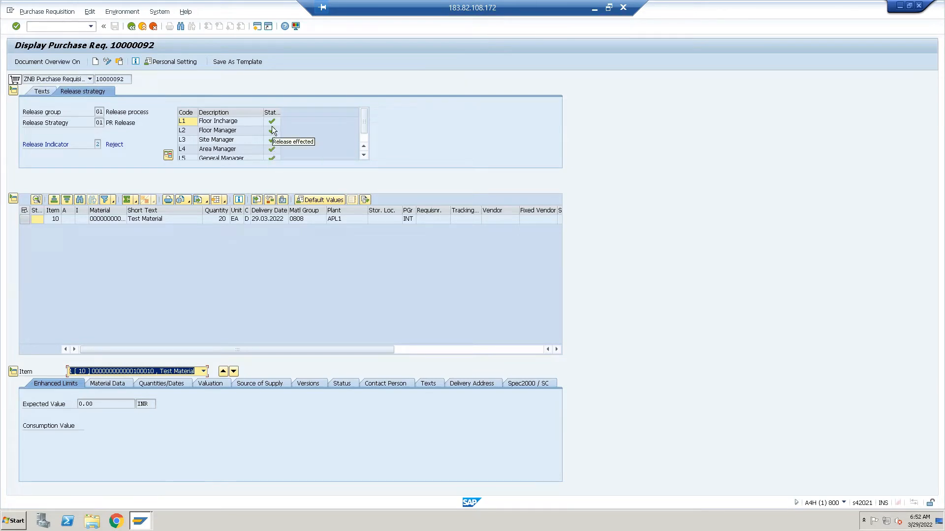
mouse_move(65, 102)
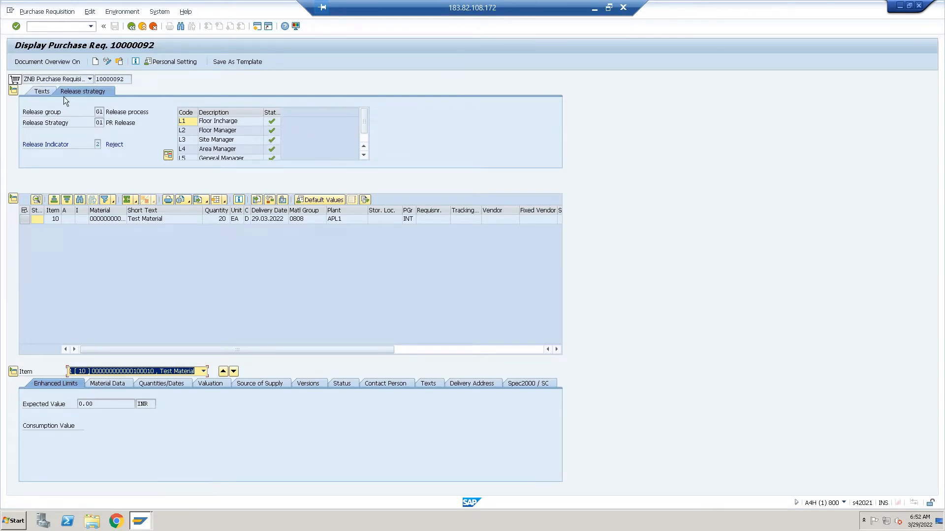
click(42, 91)
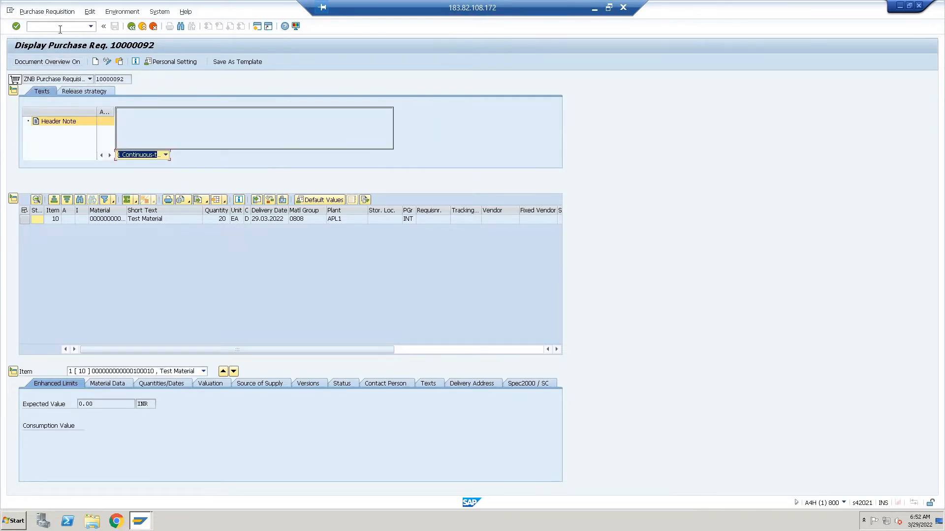
In the SPRO reference IMG, expand Materials Management > Purchasing > Version Management.
text(/n)
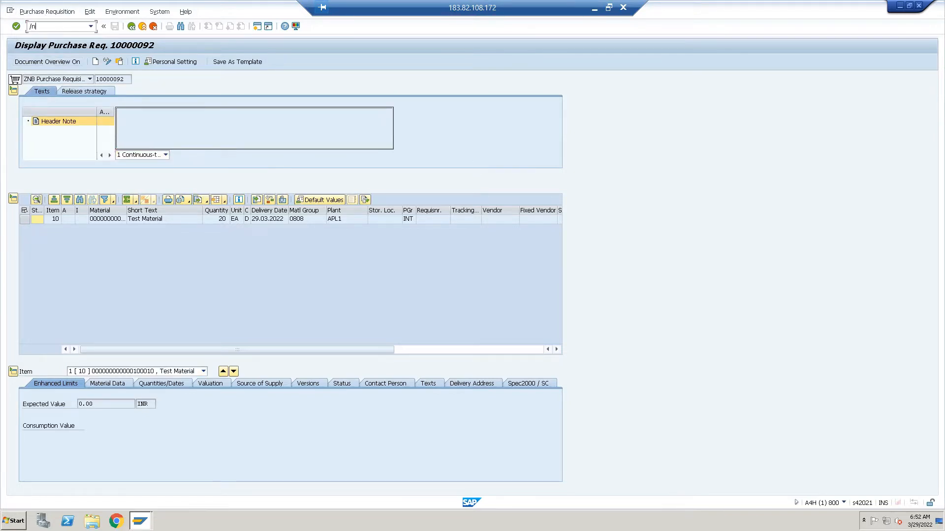
text(olme)
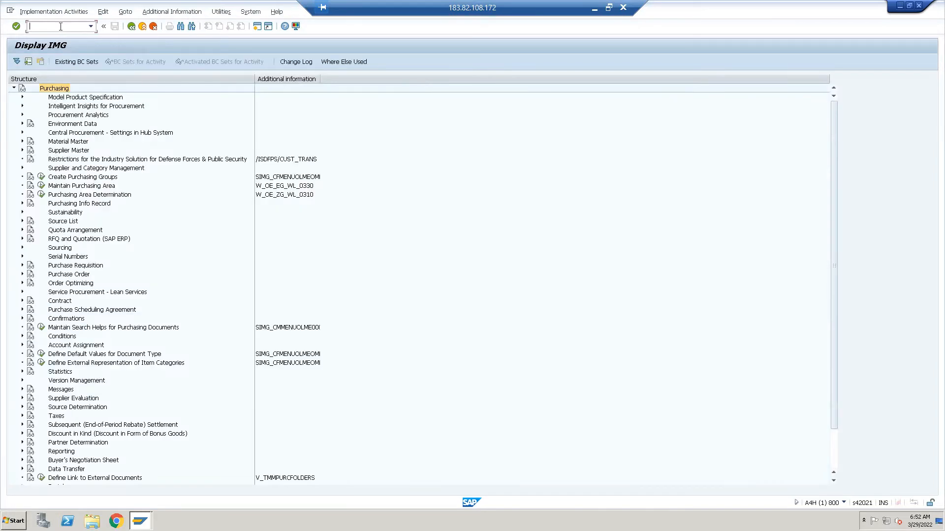
text(/nsp)
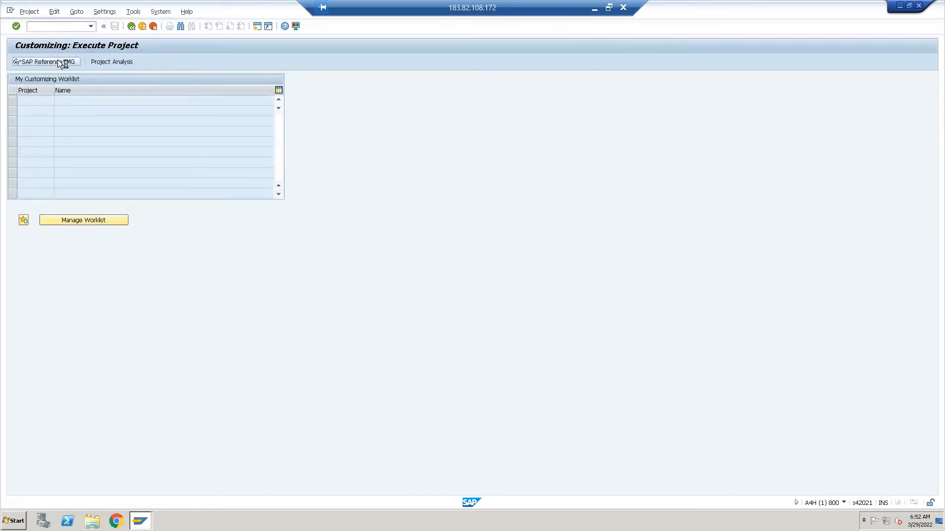
click(42, 62)
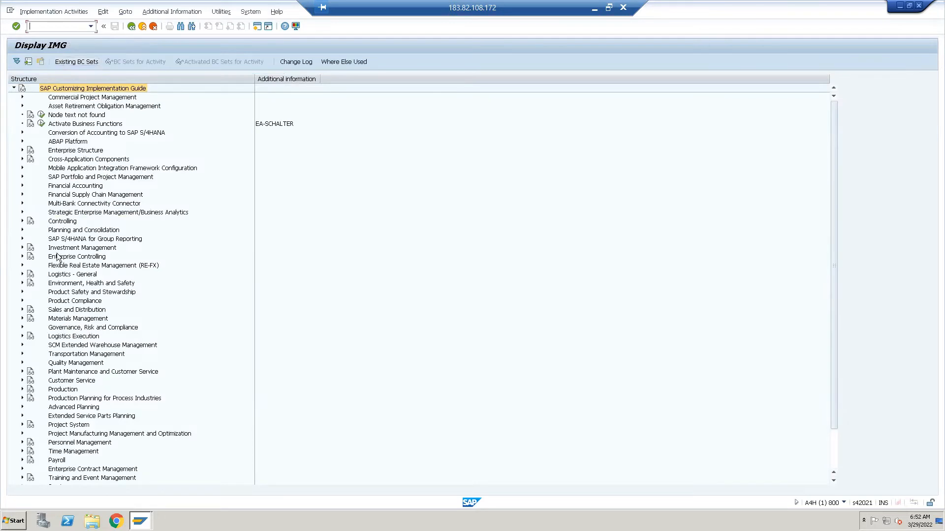
mouse_move(69, 380)
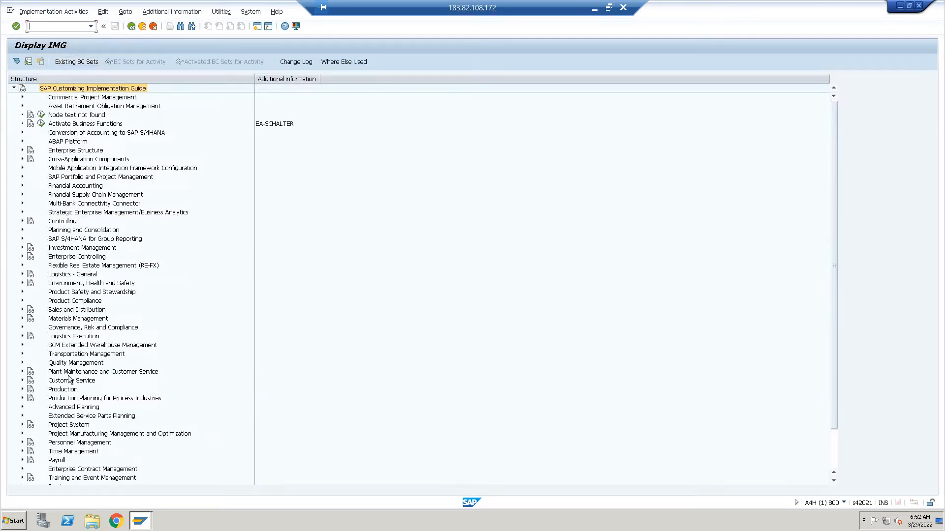
click(22, 319)
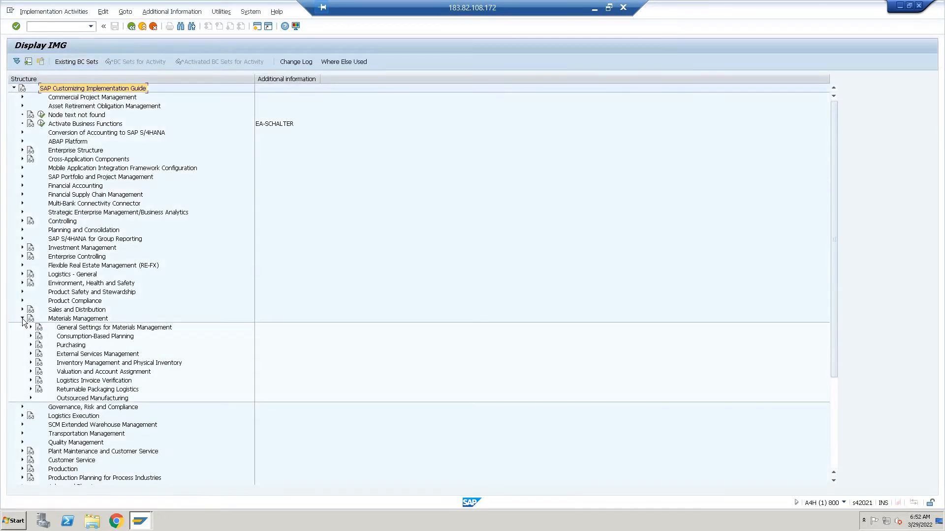
click(30, 346)
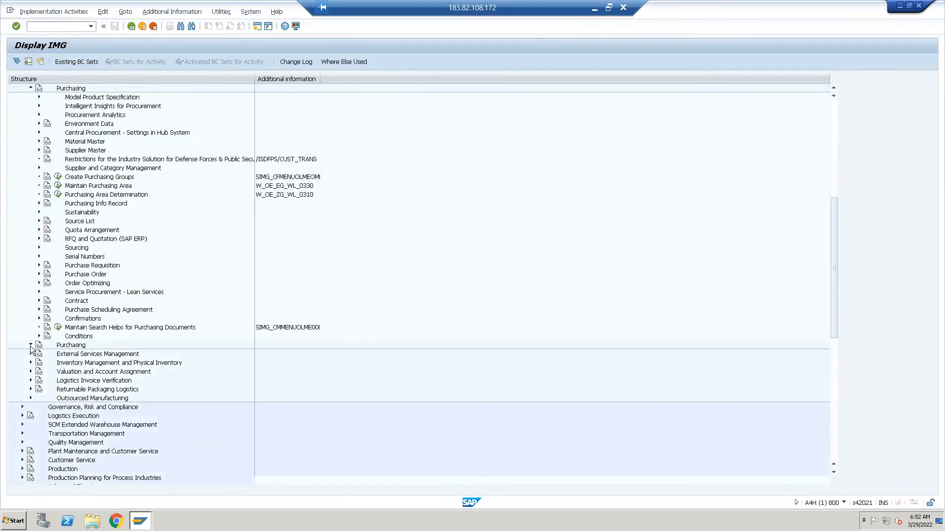
click(30, 344)
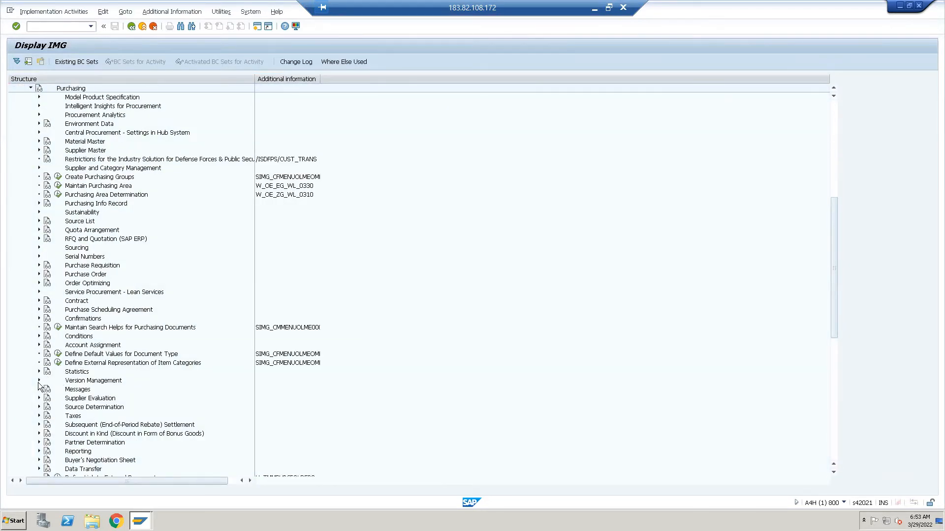
click(39, 380)
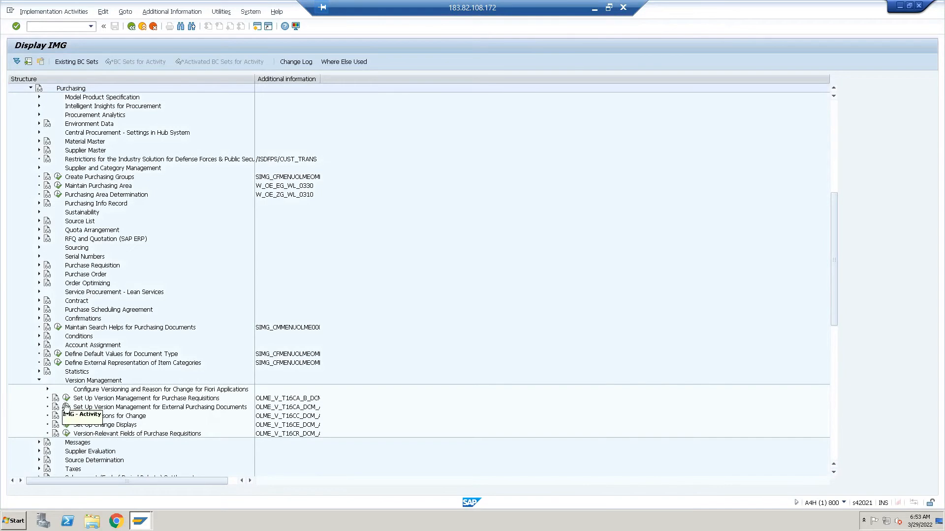
Activate version management for ZNB requisitions, with Posting Date set to Suppress.
double_click(147, 398)
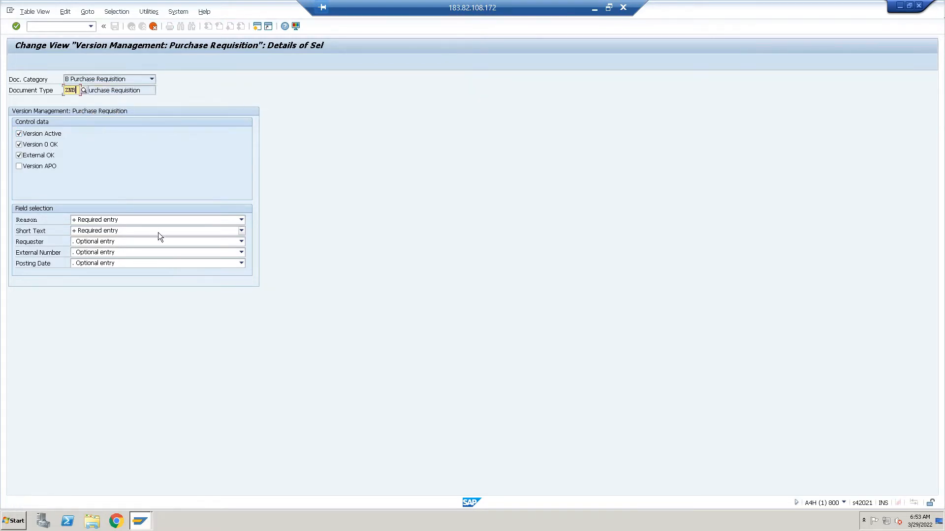
mouse_move(211, 228)
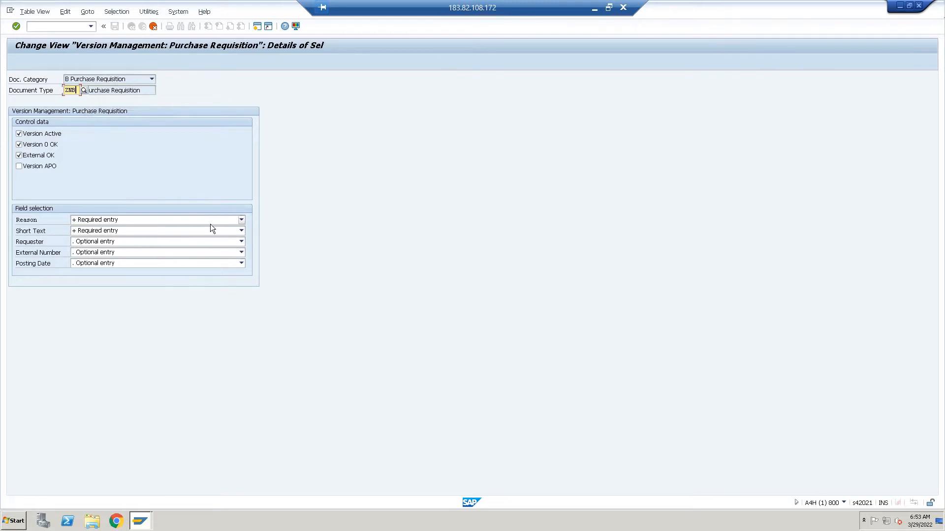
click(241, 263)
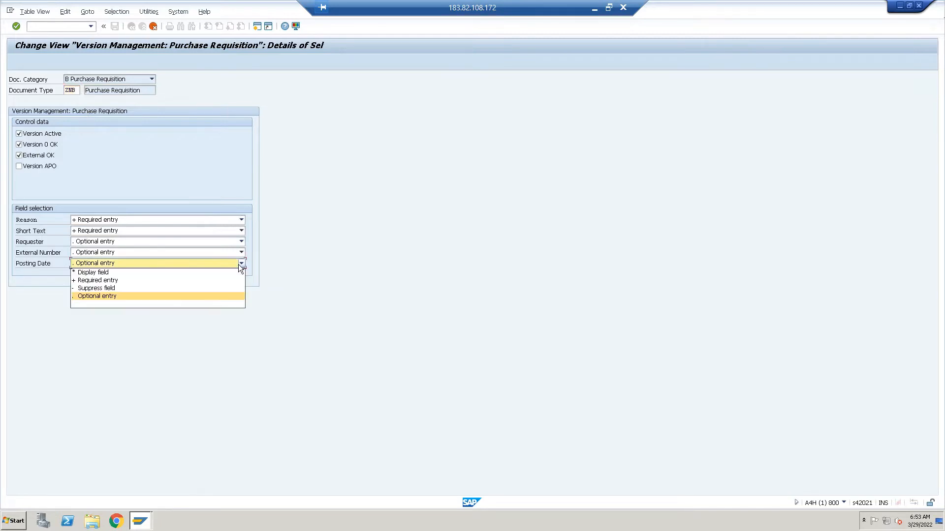
click(97, 288)
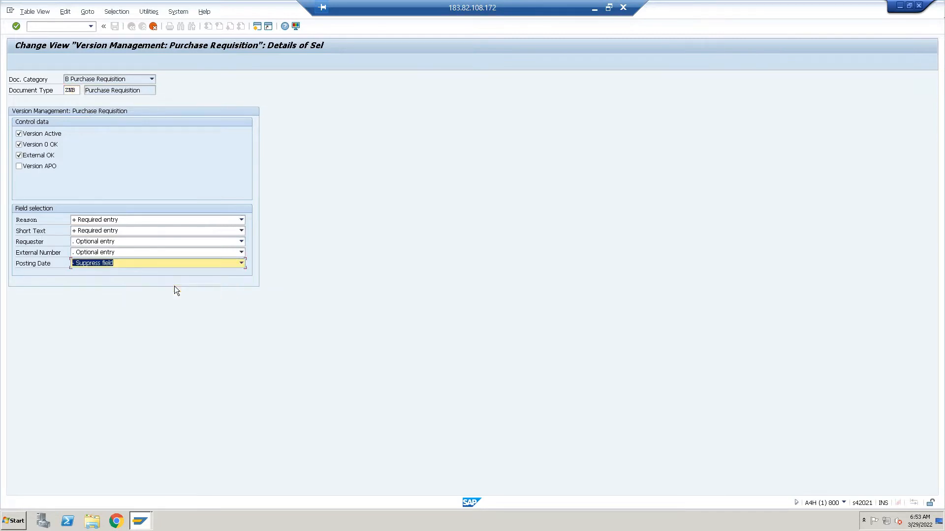
mouse_move(3, 215)
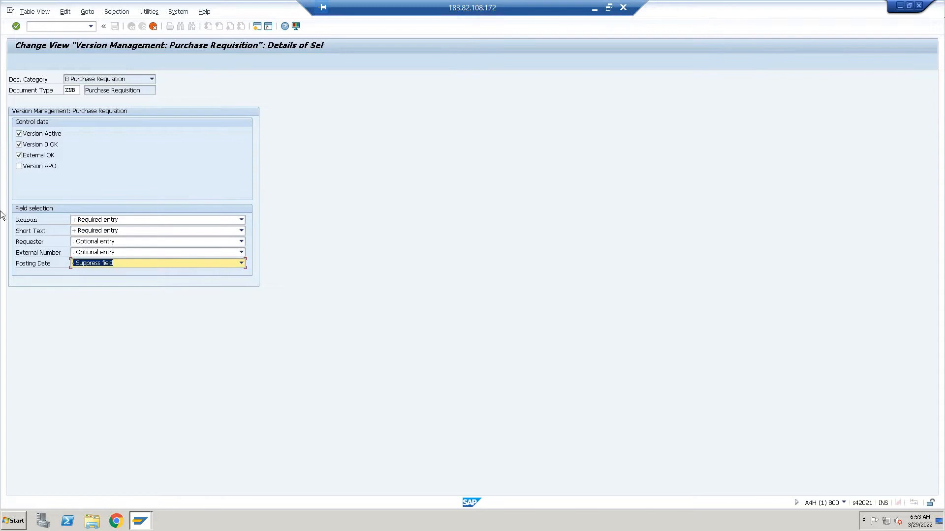
mouse_move(54, 246)
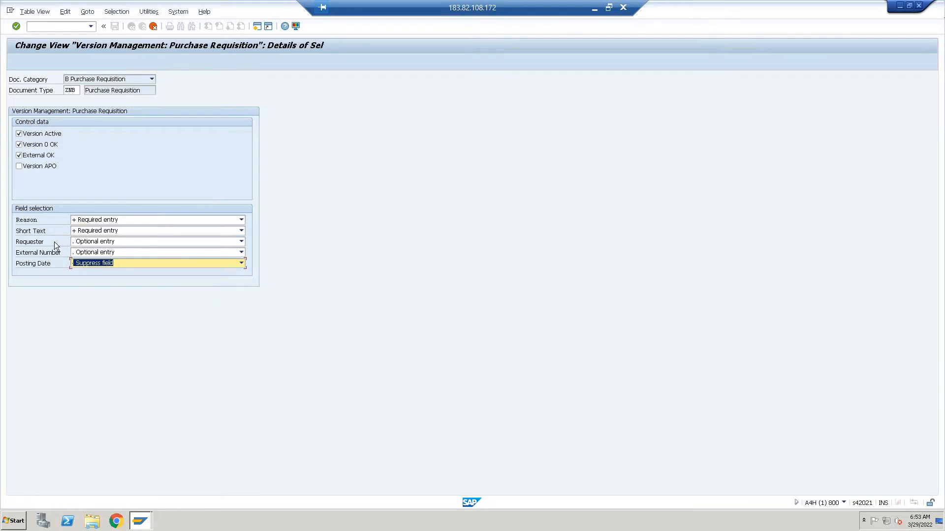
mouse_move(132, 241)
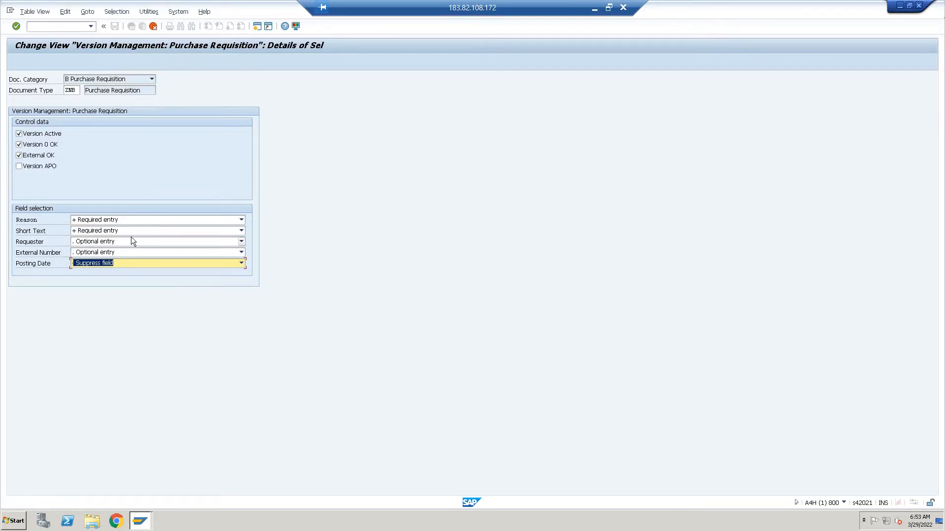
mouse_move(177, 178)
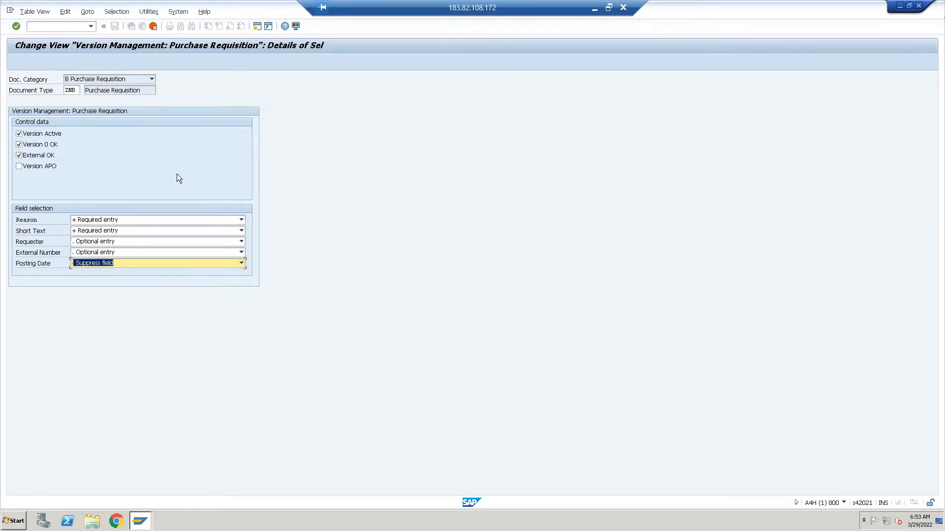
Save the ZNB version management settings into the customizing request.
click(143, 26)
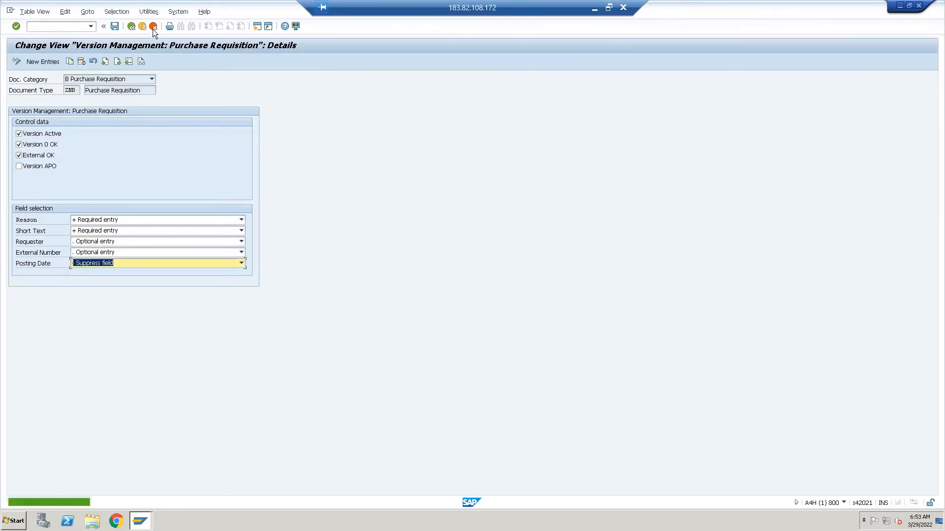
click(114, 26)
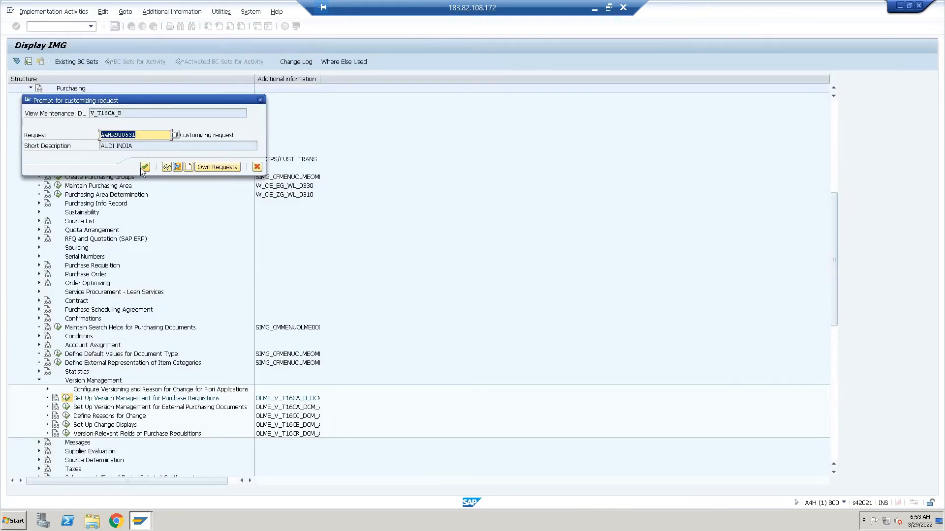
click(145, 166)
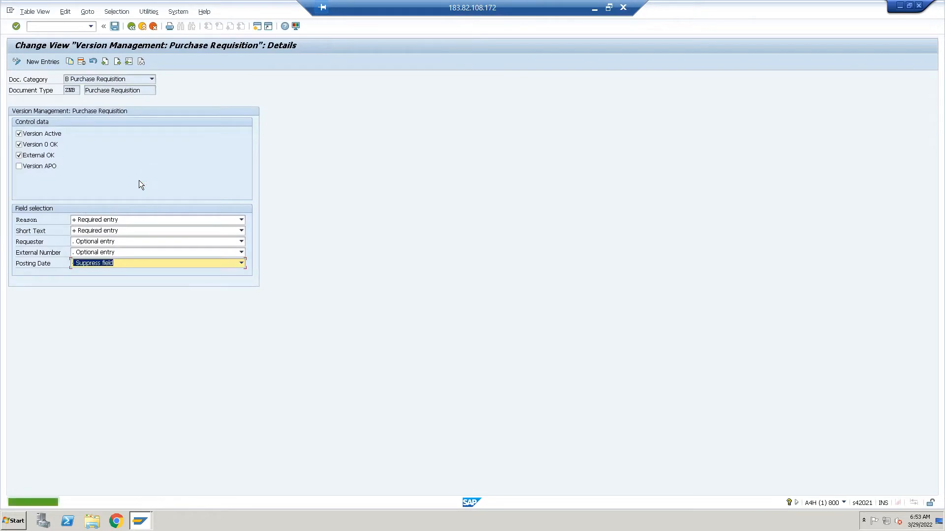
Go back from the version management overview to the IMG structure.
click(132, 26)
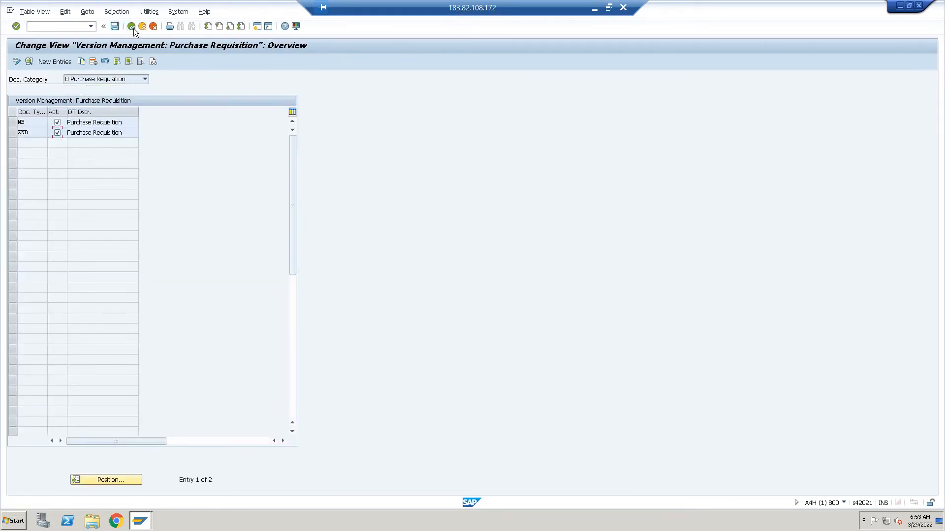
mouse_move(143, 87)
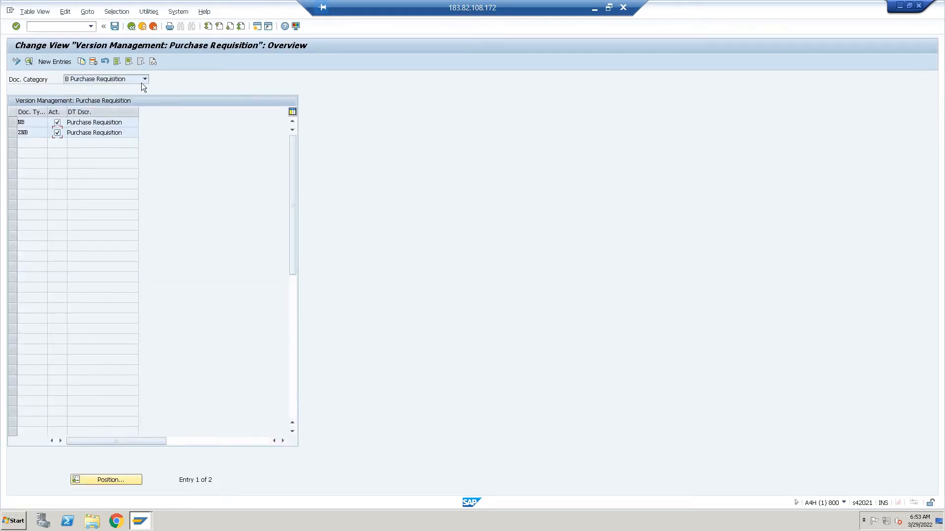
click(104, 26)
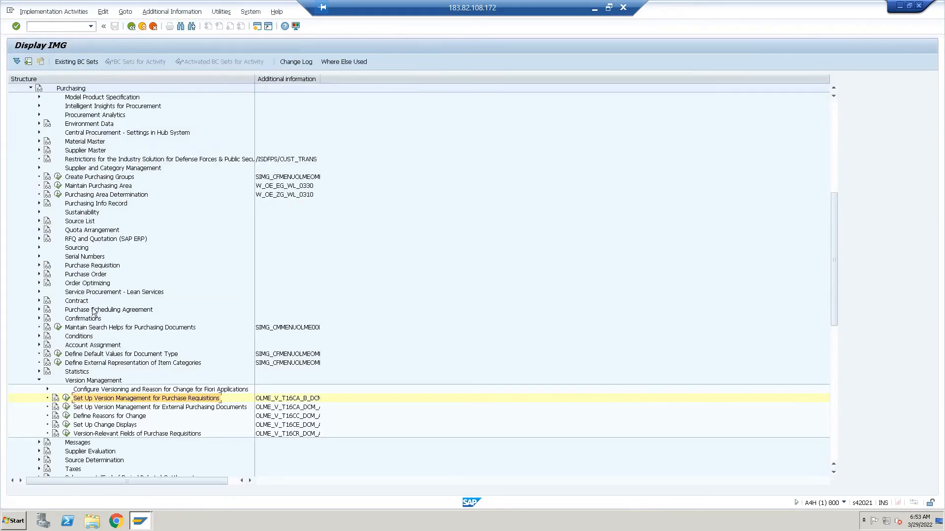
mouse_move(67, 418)
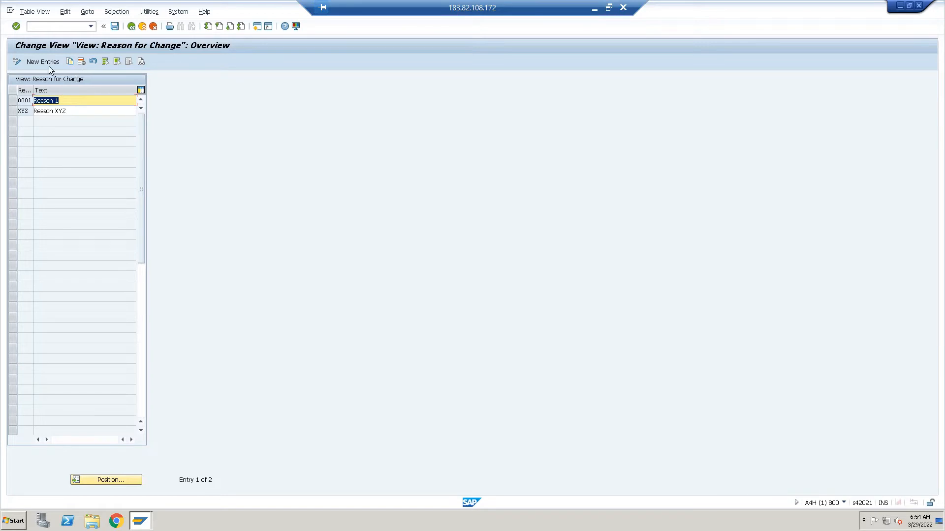
Add and save reasons 0002 'Change in value' and 0003 'Change in QTY'.
click(42, 61)
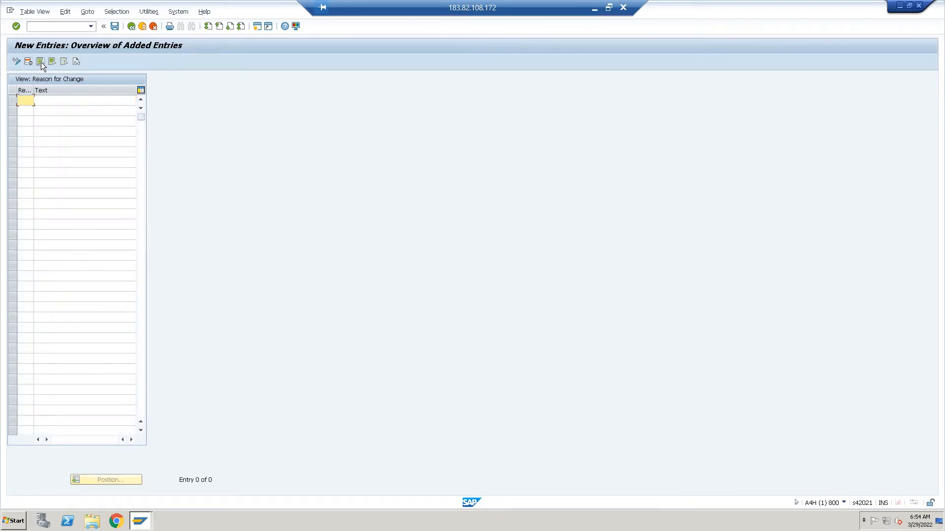
text(0002)
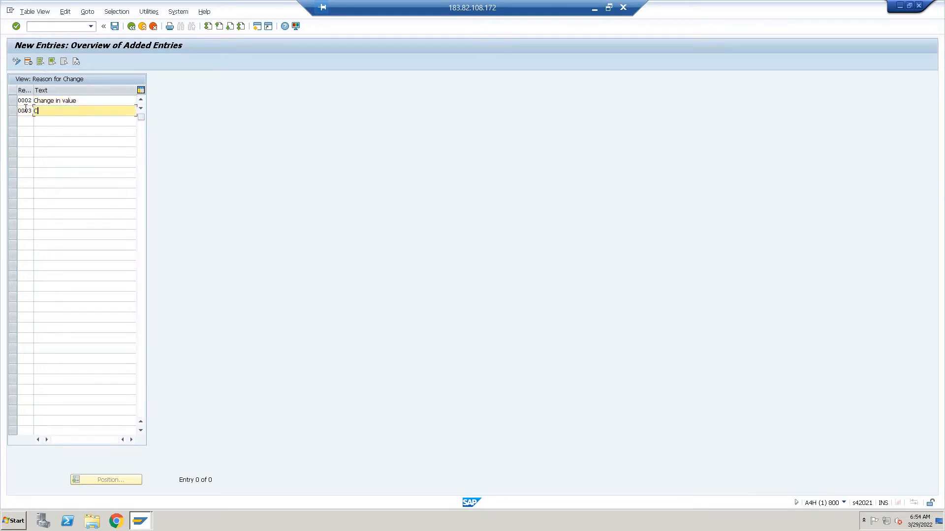
text(Change in)
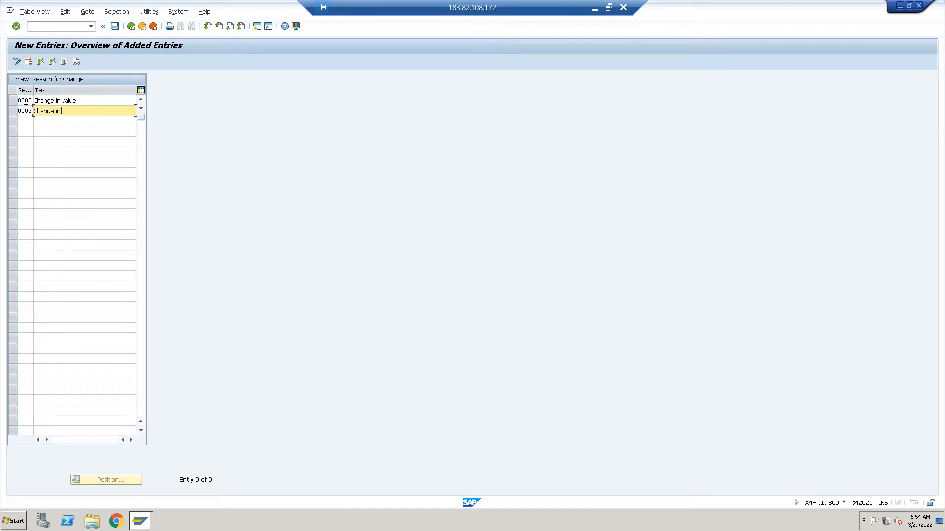
text(QTY)
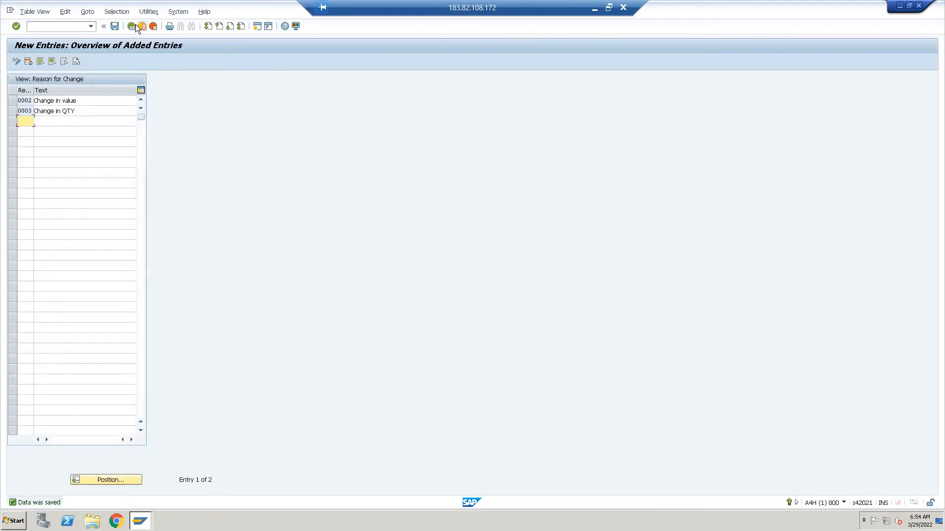
click(132, 26)
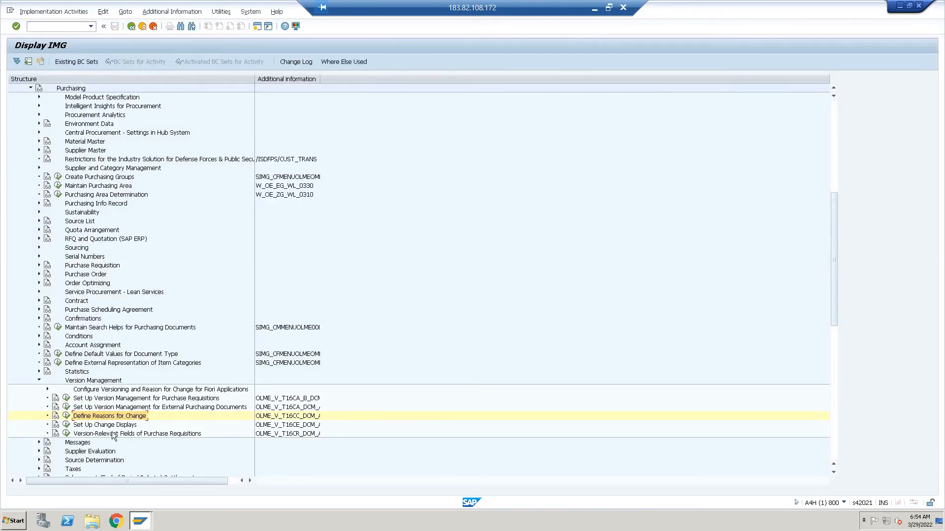
mouse_move(65, 434)
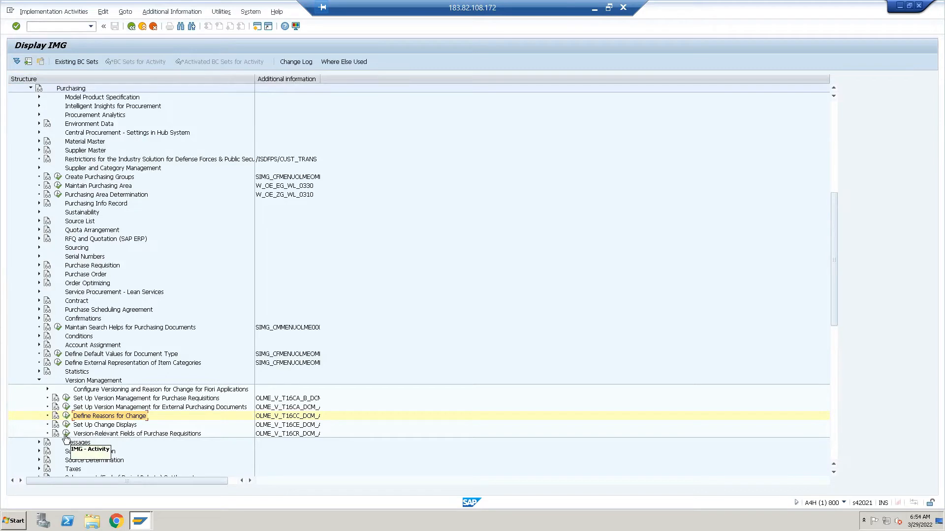
Open Version-Relevant Fields of Purchase Requisitions and select all NB entries.
double_click(137, 433)
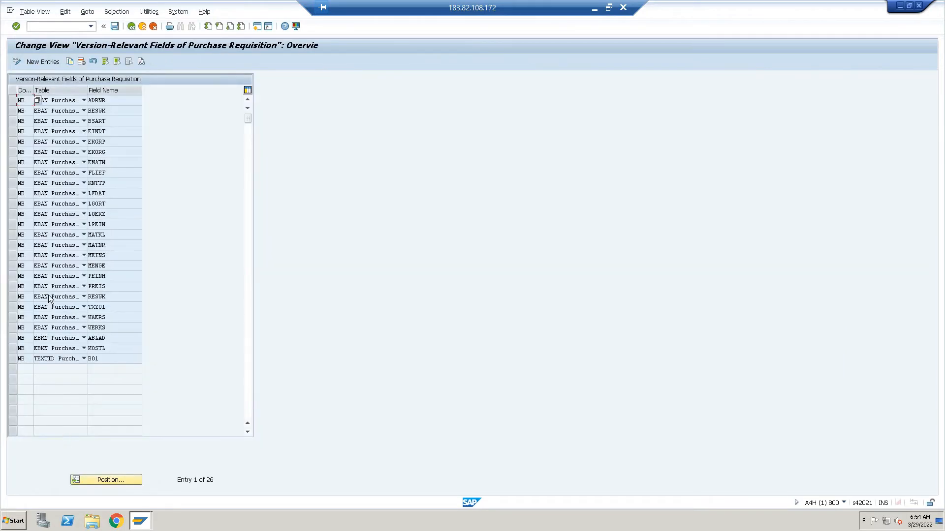
mouse_move(71, 184)
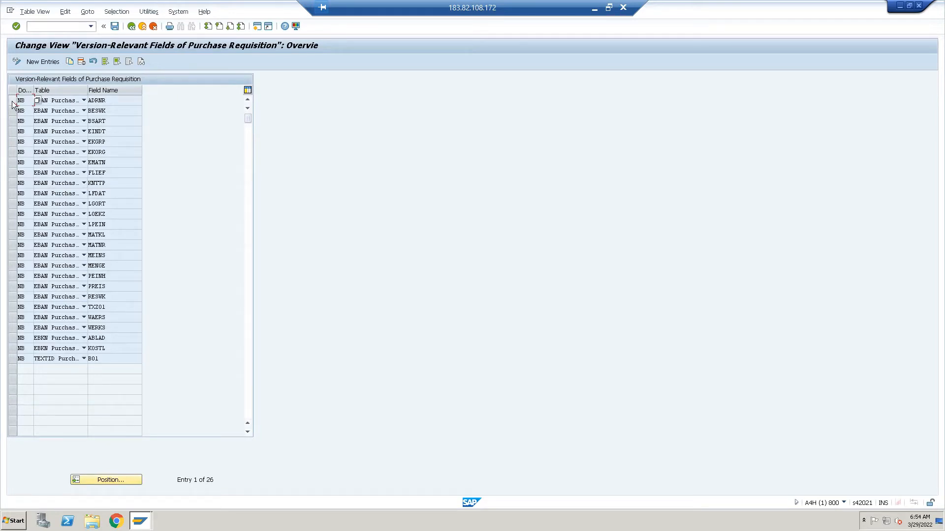
mouse_move(105, 61)
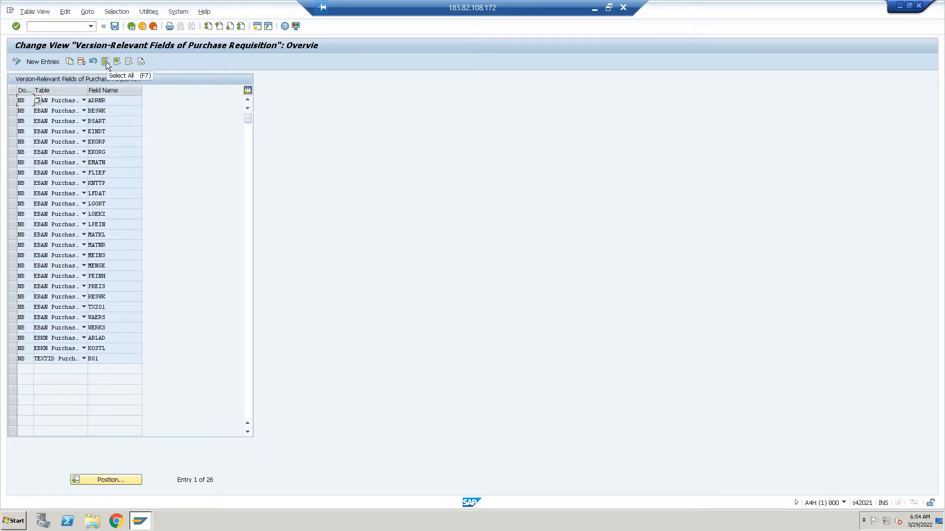
click(104, 61)
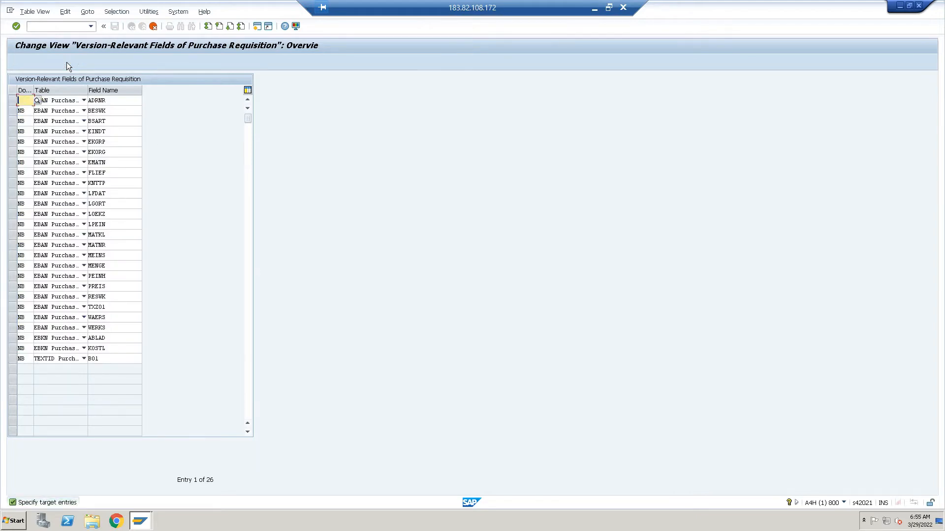
Change the document type of the first copied field rows from NB to ZNB.
text(ZNB)
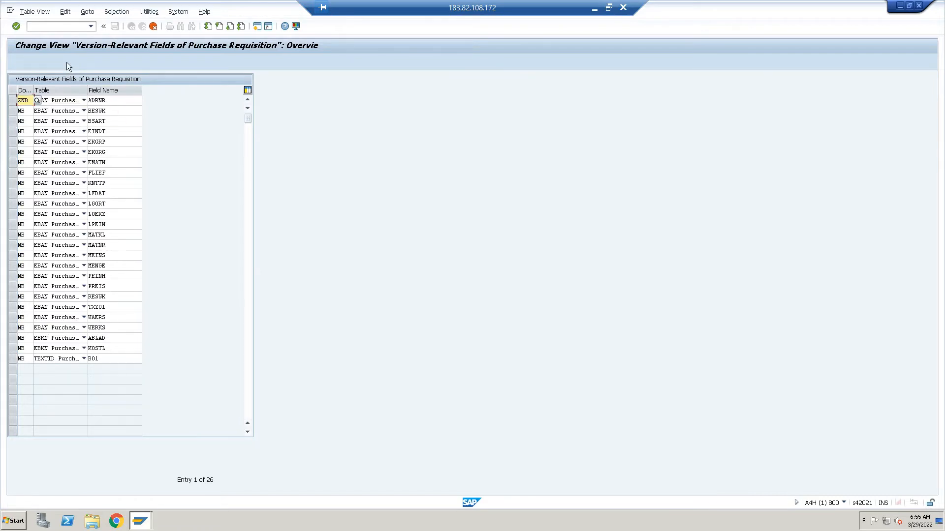
click(57, 100)
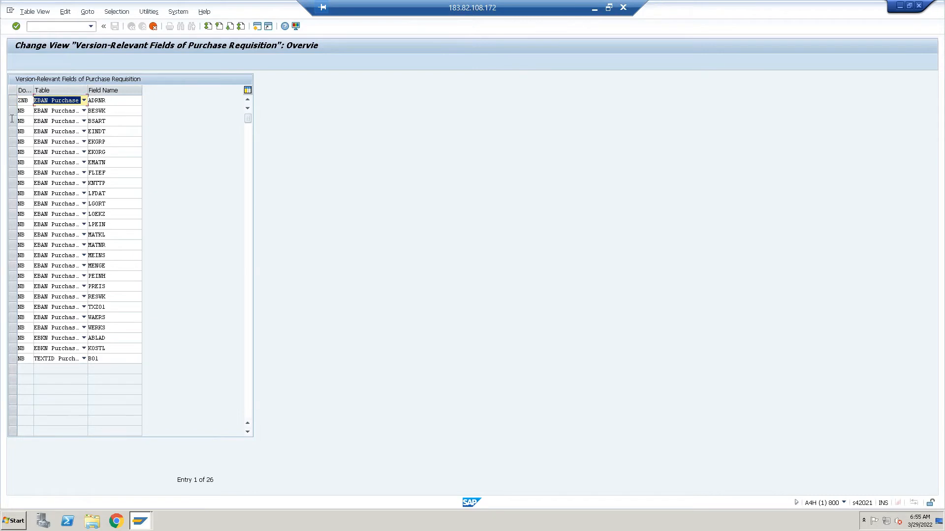
click(23, 111)
text(Z)
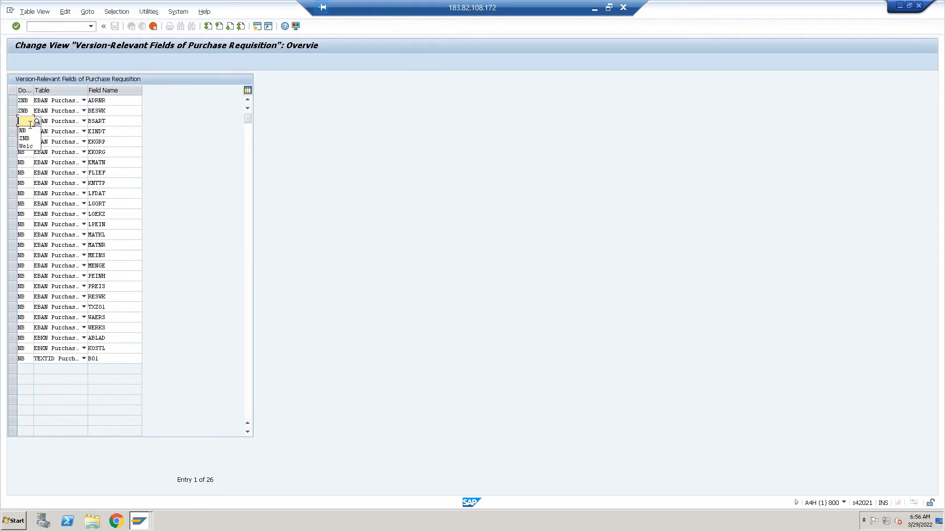
click(24, 130)
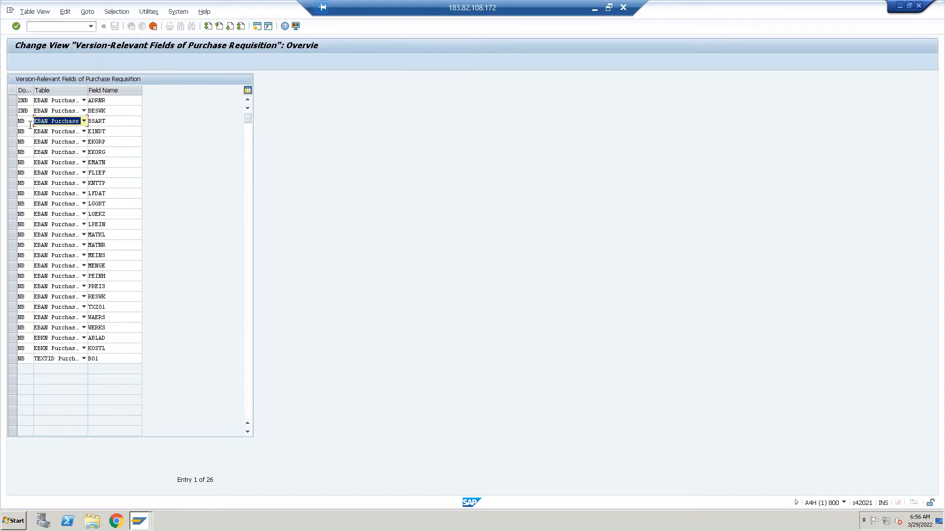
click(60, 131)
text(Z)
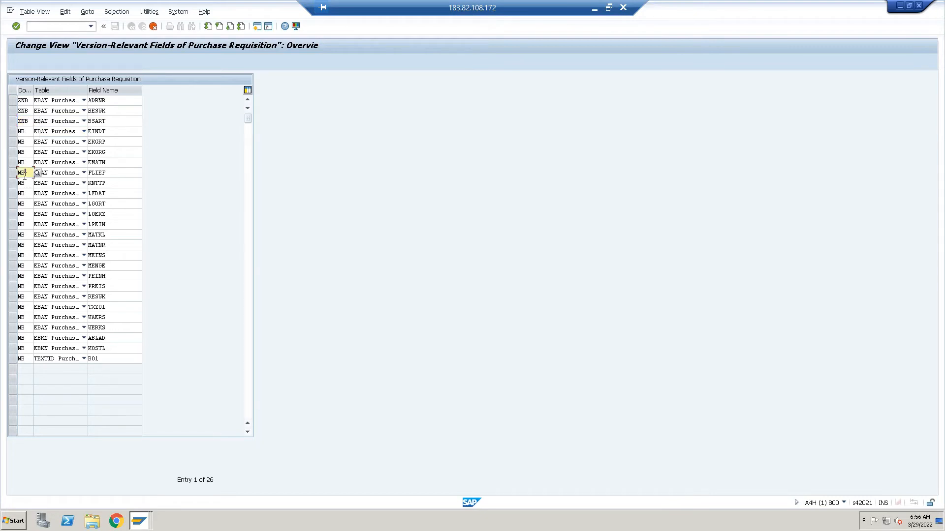
click(19, 132)
text(Z)
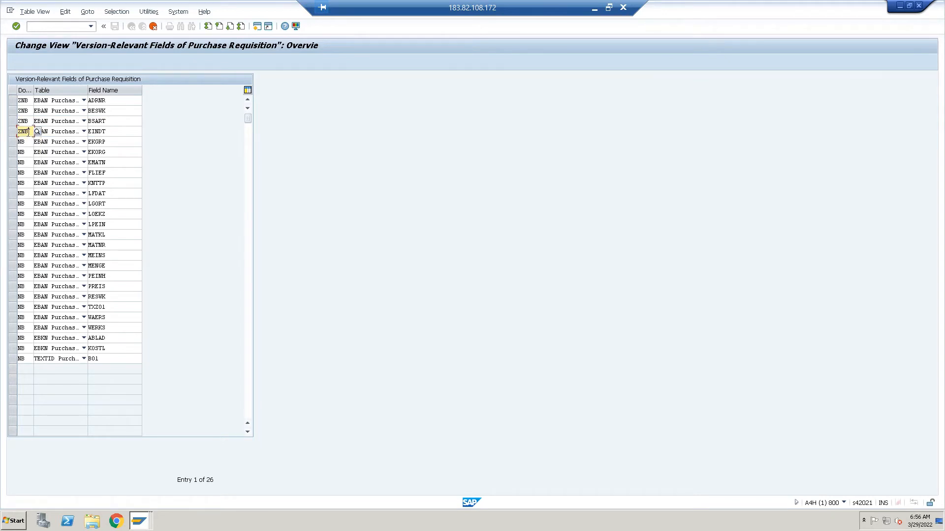
click(24, 141)
text(Z)
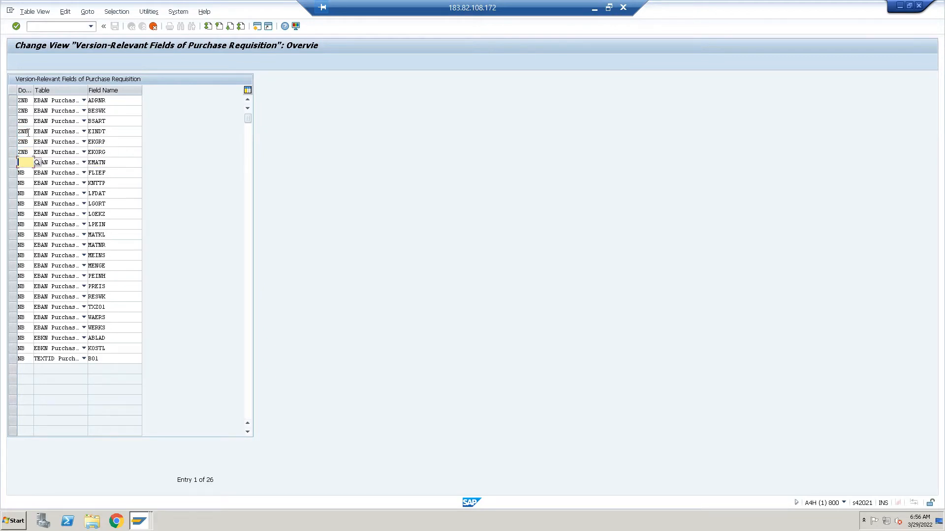
click(25, 172)
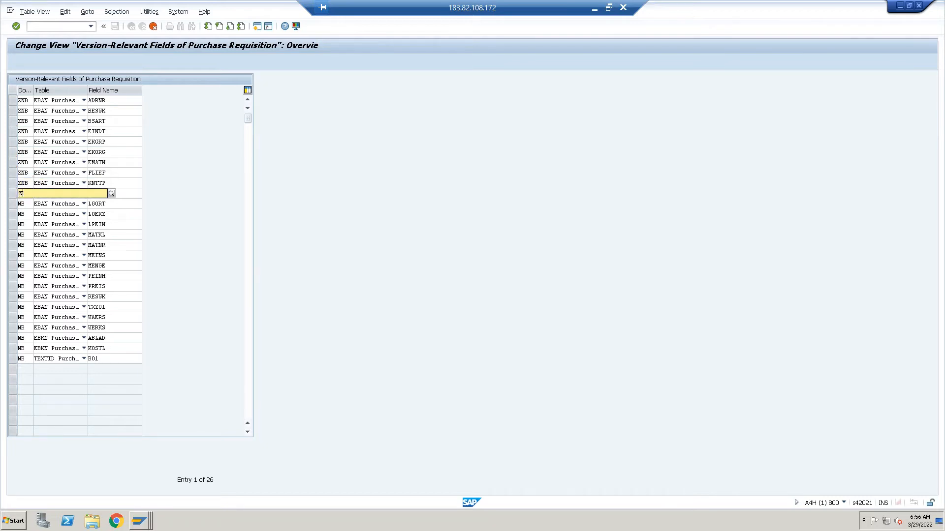
text(ZNB)
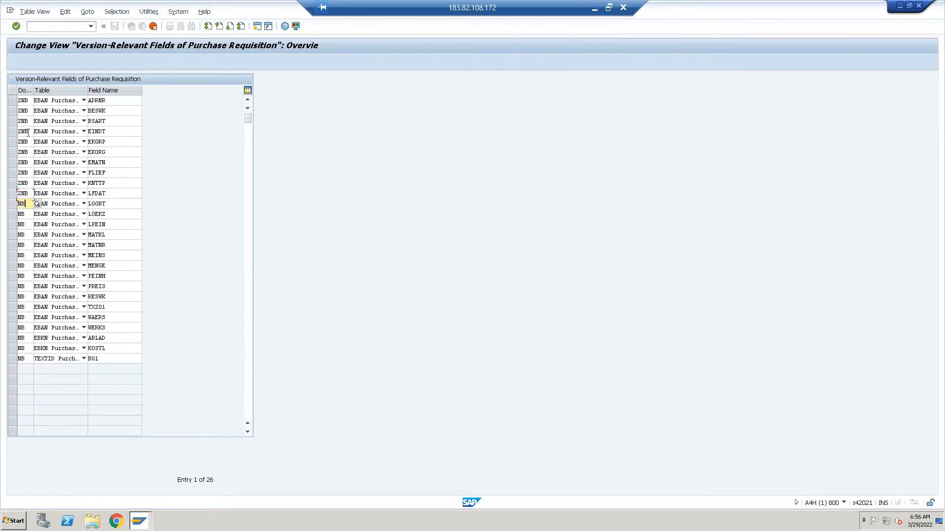
Set the remaining rows, including LPEIN, MATKL, MATNR, PREIS and WAERS, to ZNB.
click(21, 214)
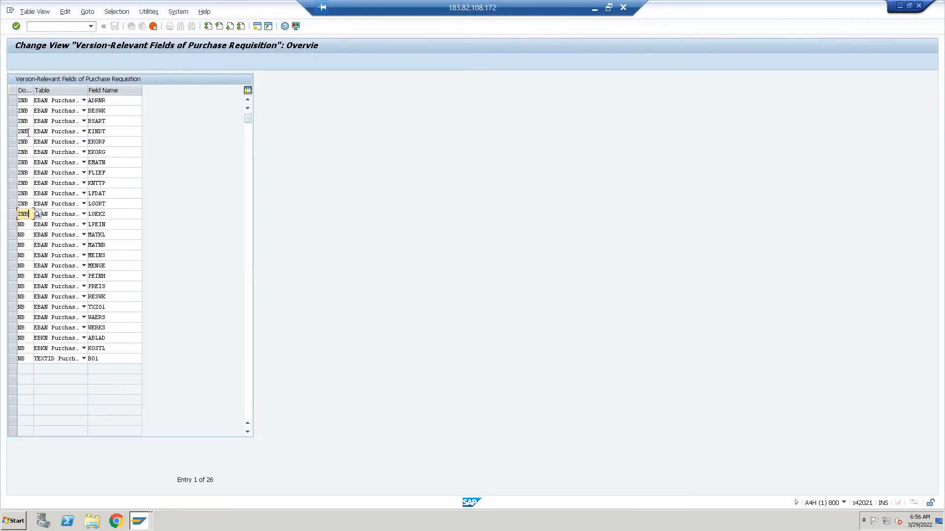
click(24, 224)
text(Z)
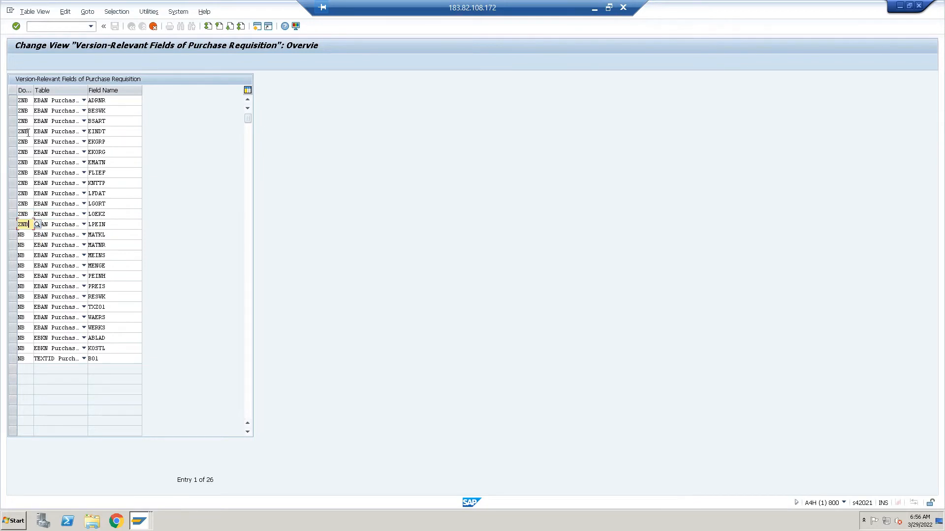
click(23, 234)
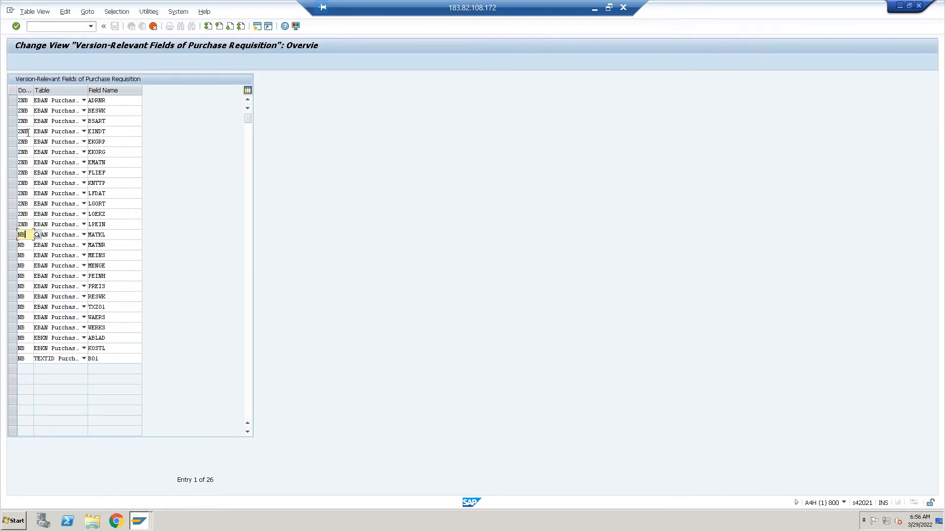
click(21, 244)
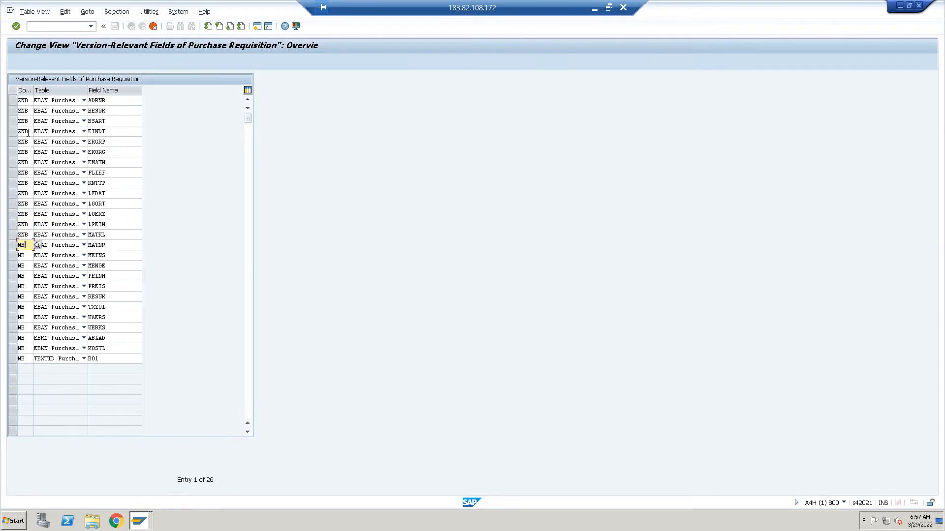
click(21, 255)
text(Z)
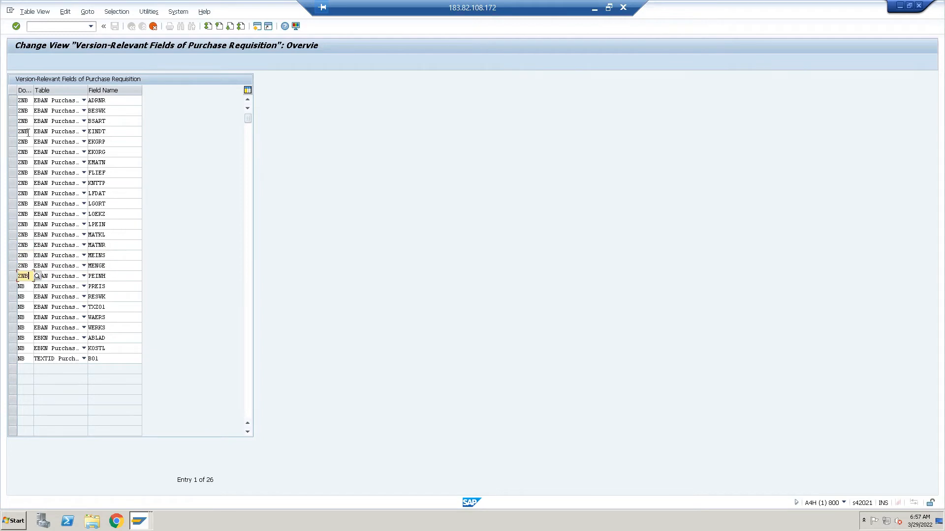
click(24, 287)
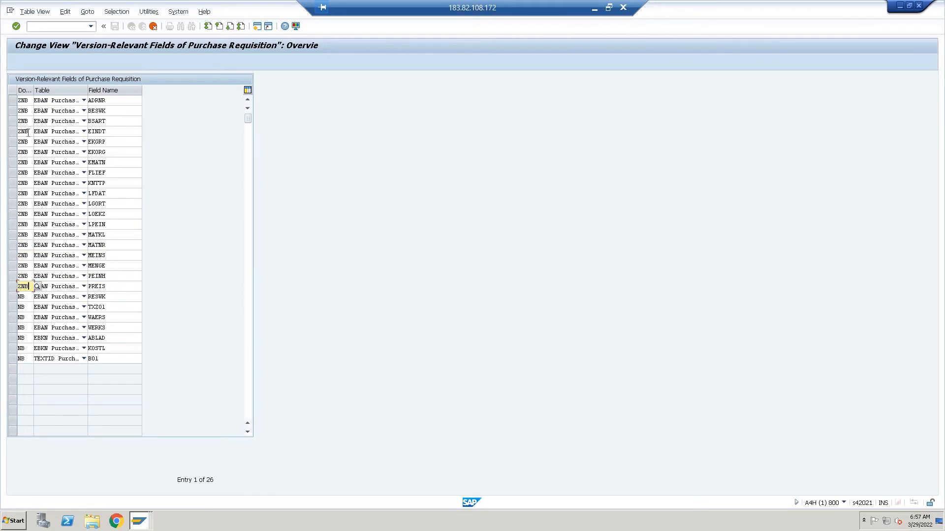
click(36, 286)
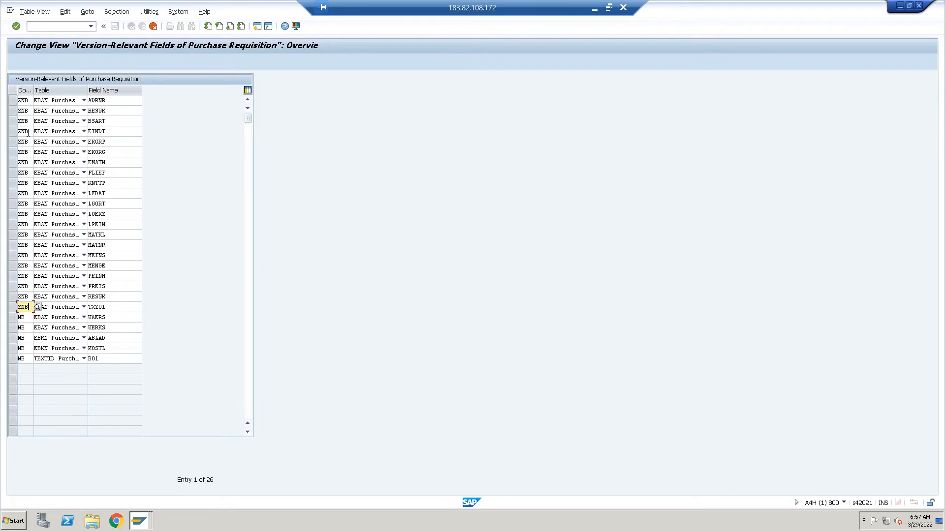
click(23, 317)
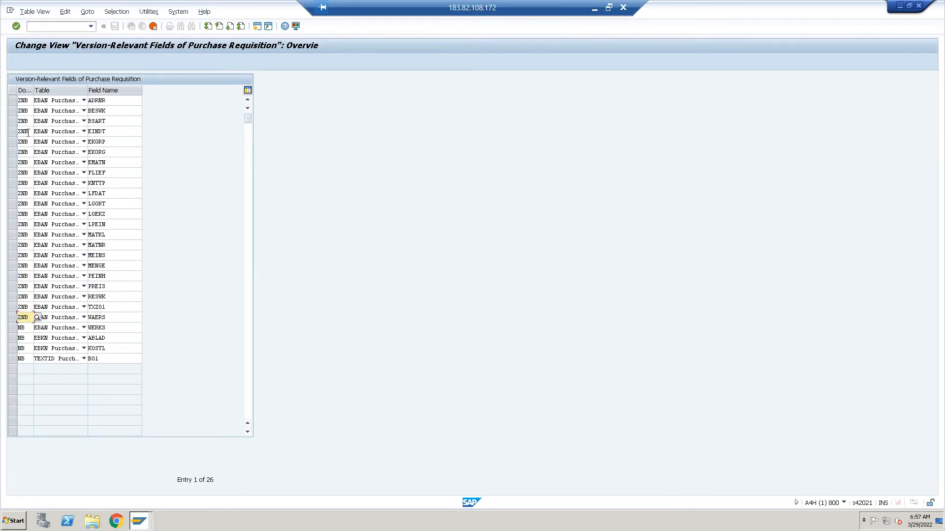
click(22, 337)
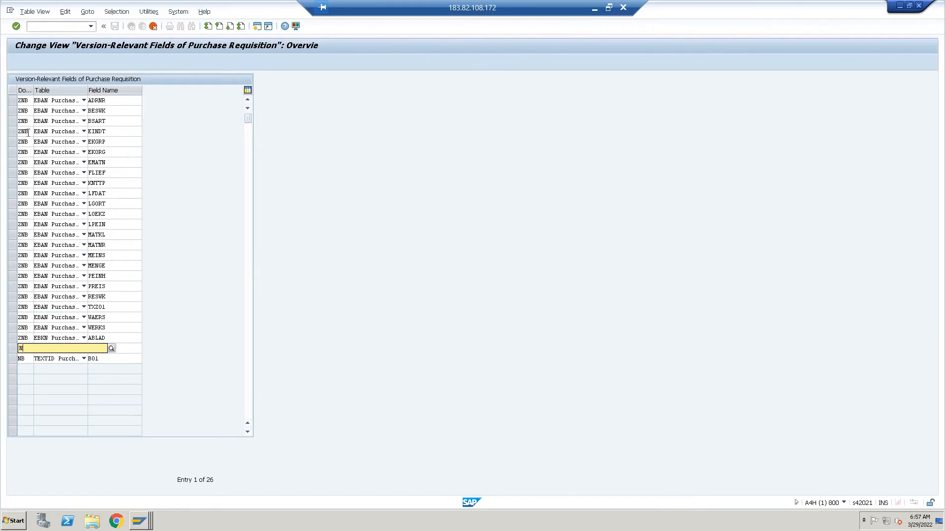
text(ZNB)
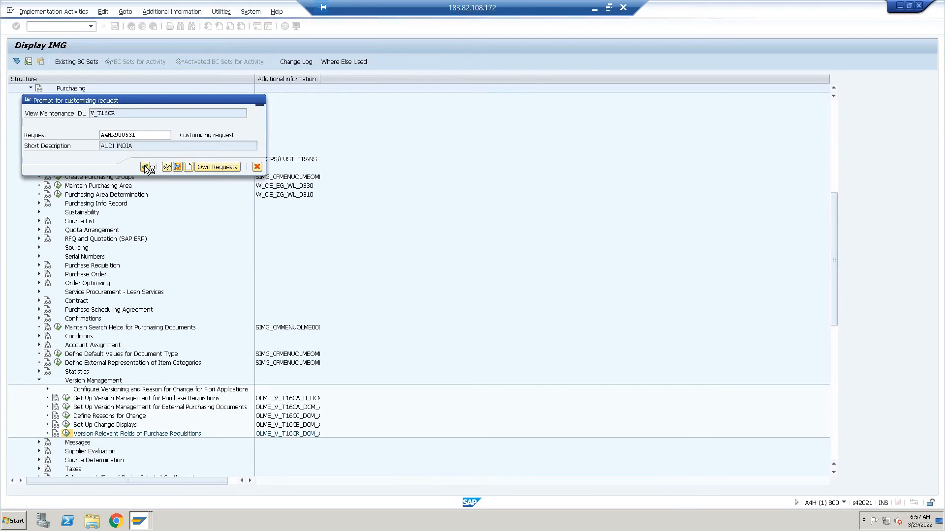
Confirm the customizing request to save the ZNB entries, then leave with /N.
click(144, 167)
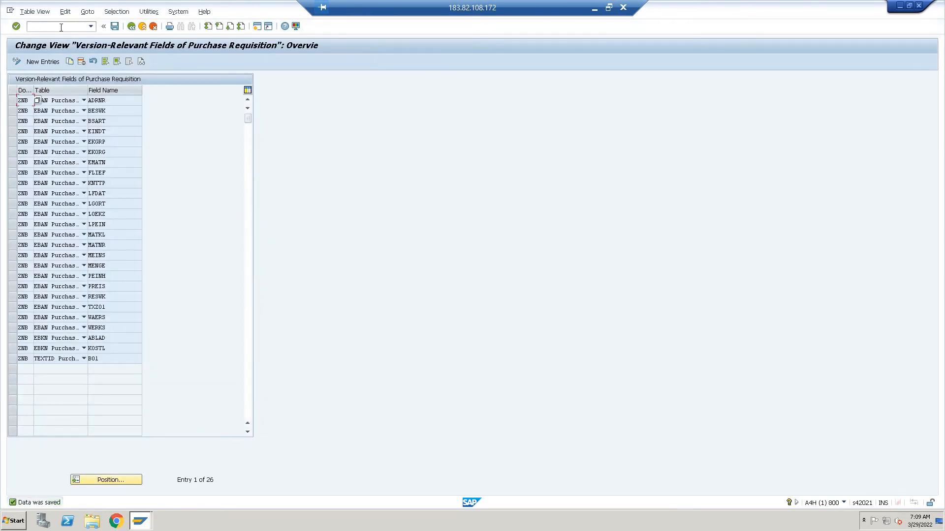
text(/N)
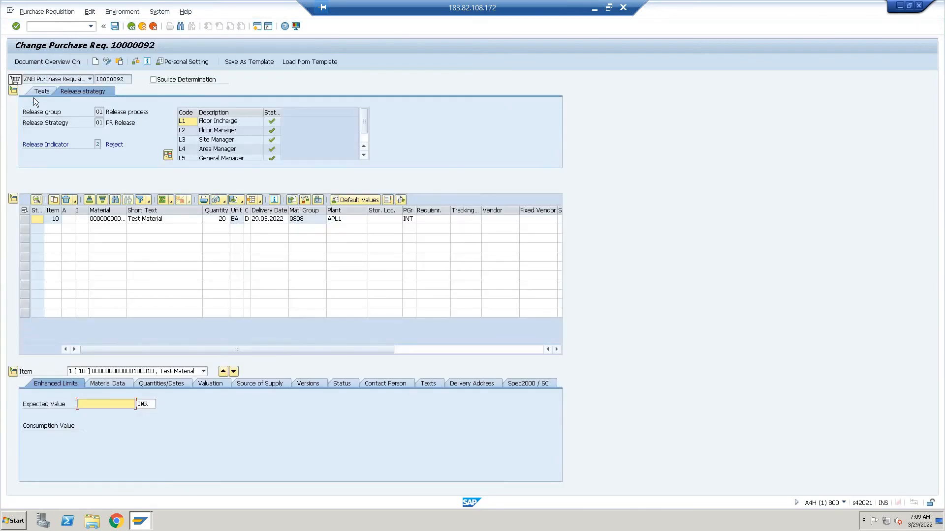
Change item 10's quantity from 20 to 25 and mark version 1 completed.
click(41, 90)
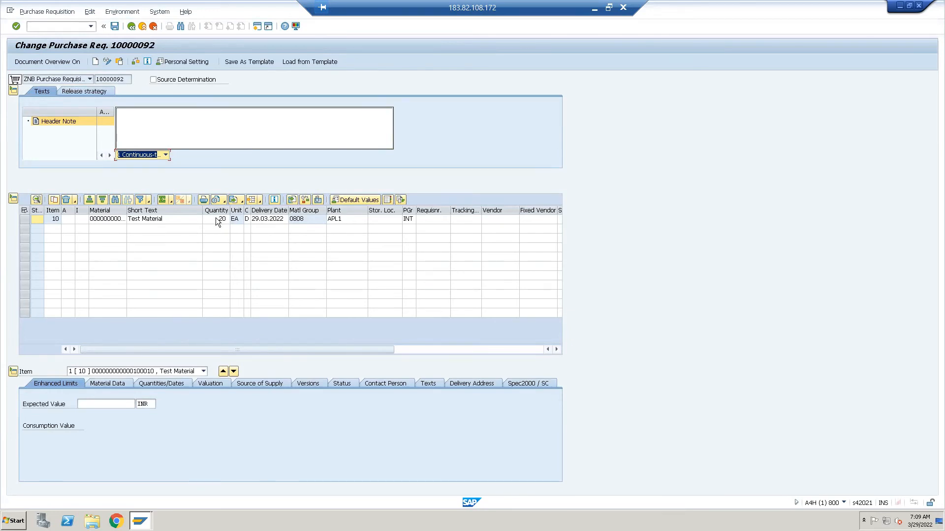
click(220, 218)
text(25)
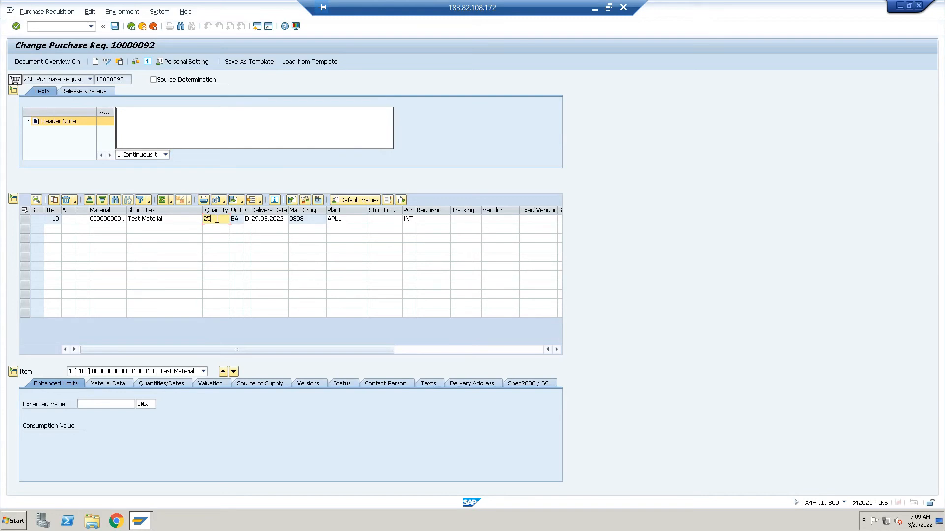
click(307, 383)
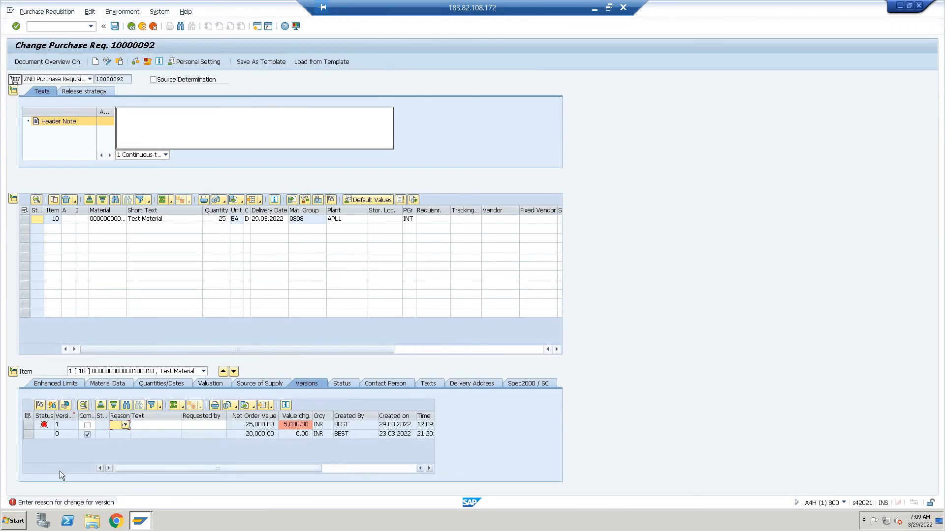
mouse_move(131, 480)
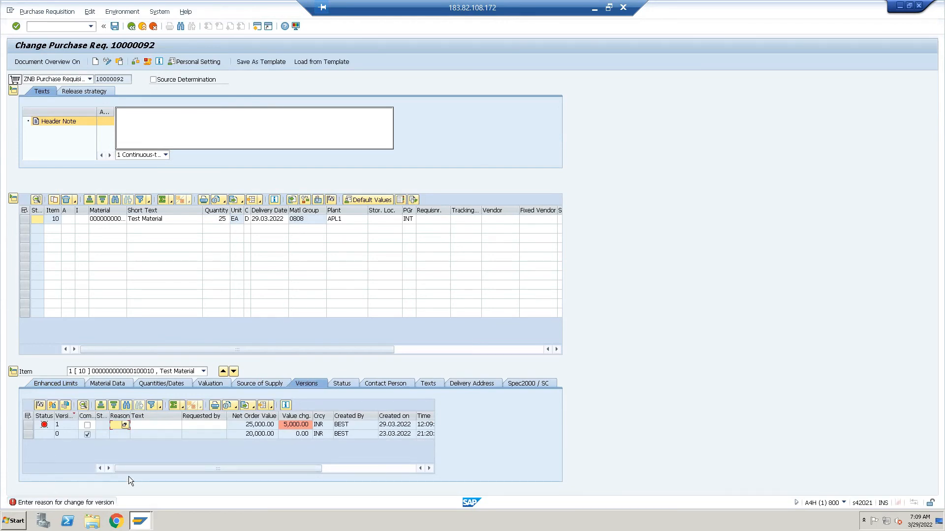
click(86, 425)
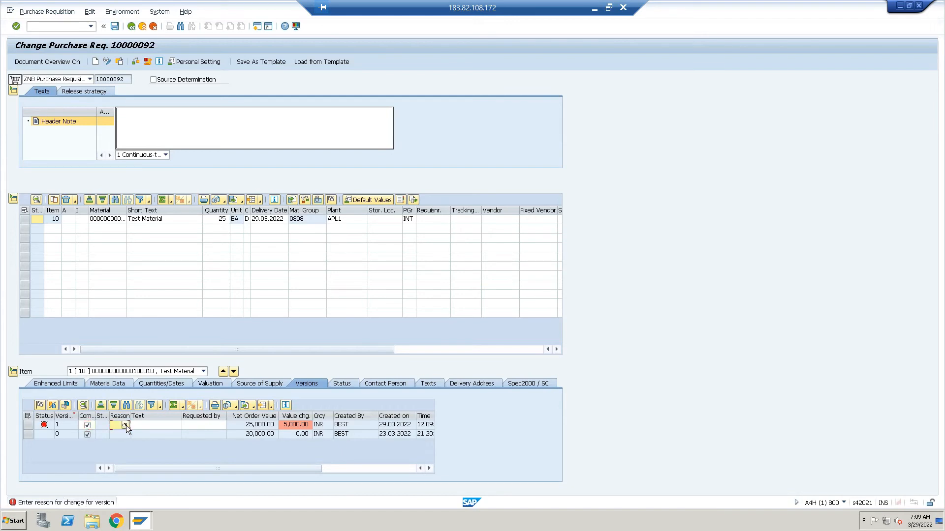
Give version 1 reason 0003 with text TEST, save requisition 10000092, and exit.
click(126, 424)
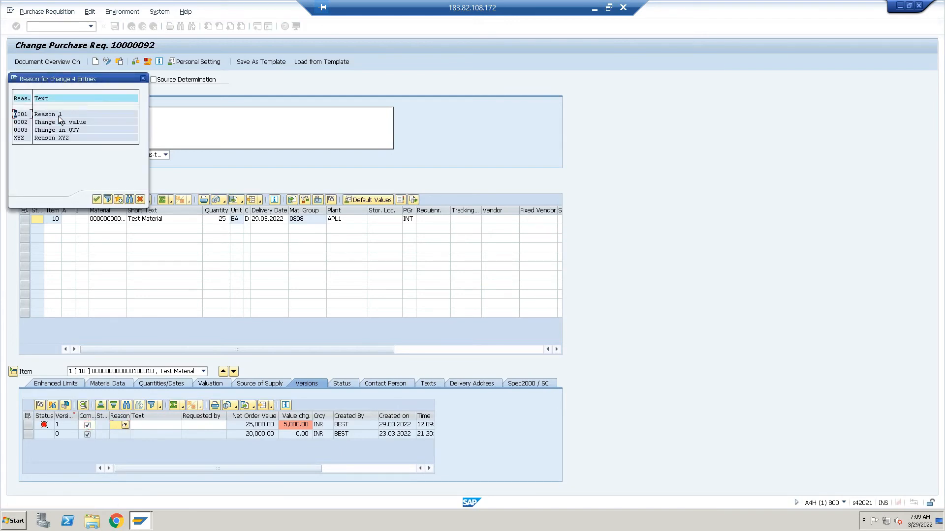
mouse_move(43, 134)
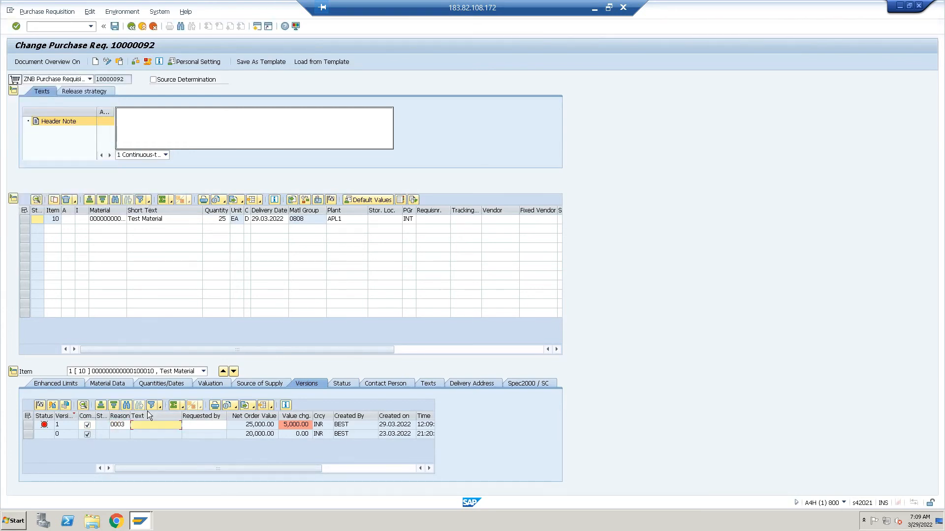
text(TEST)
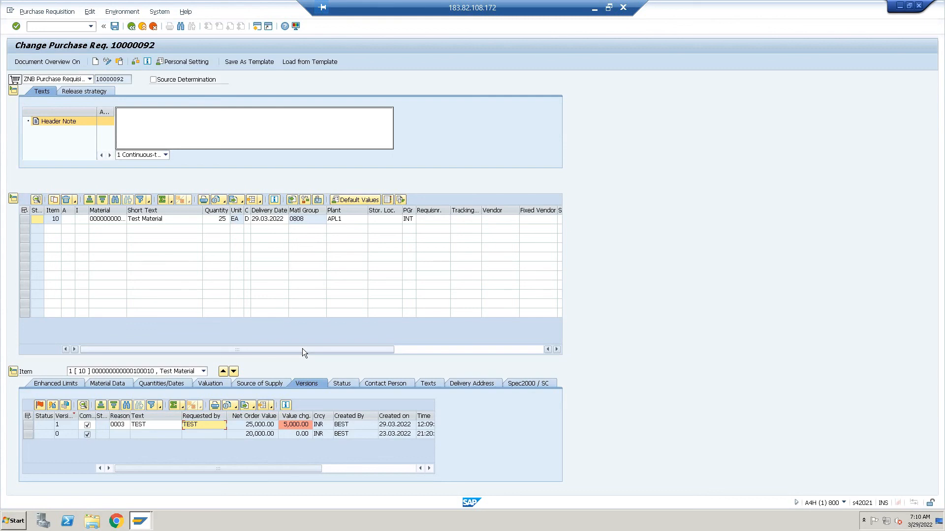
mouse_move(206, 188)
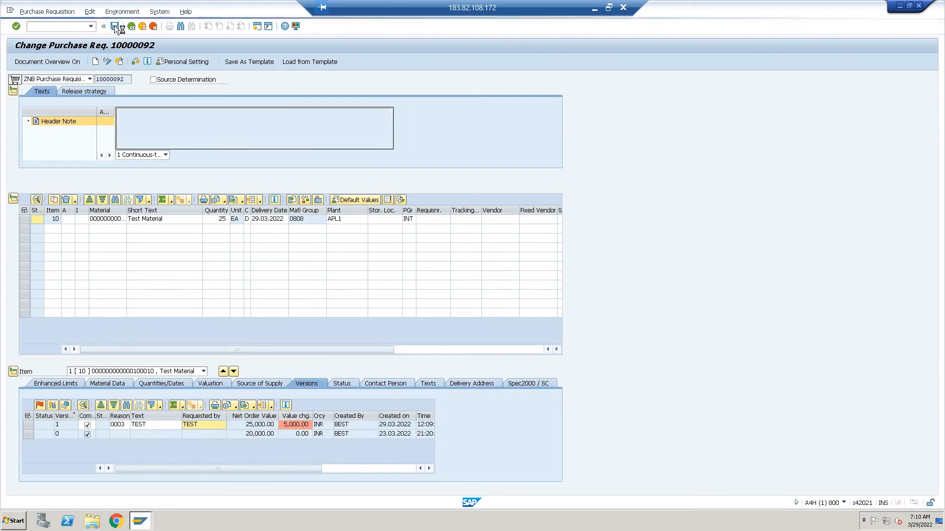
click(115, 26)
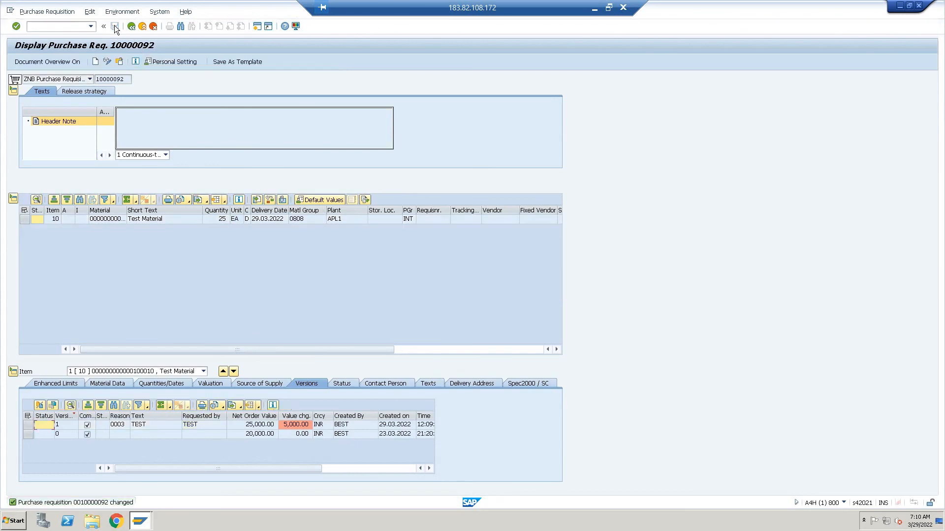
click(104, 26)
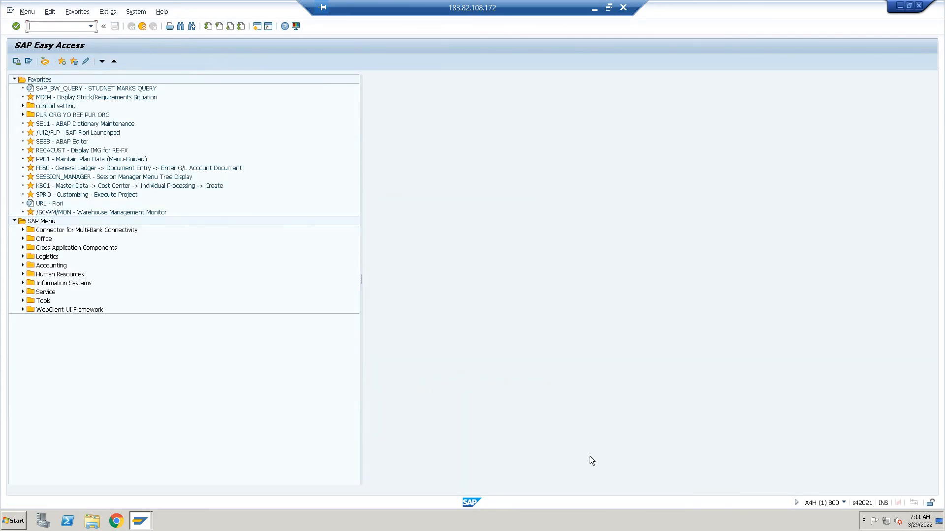